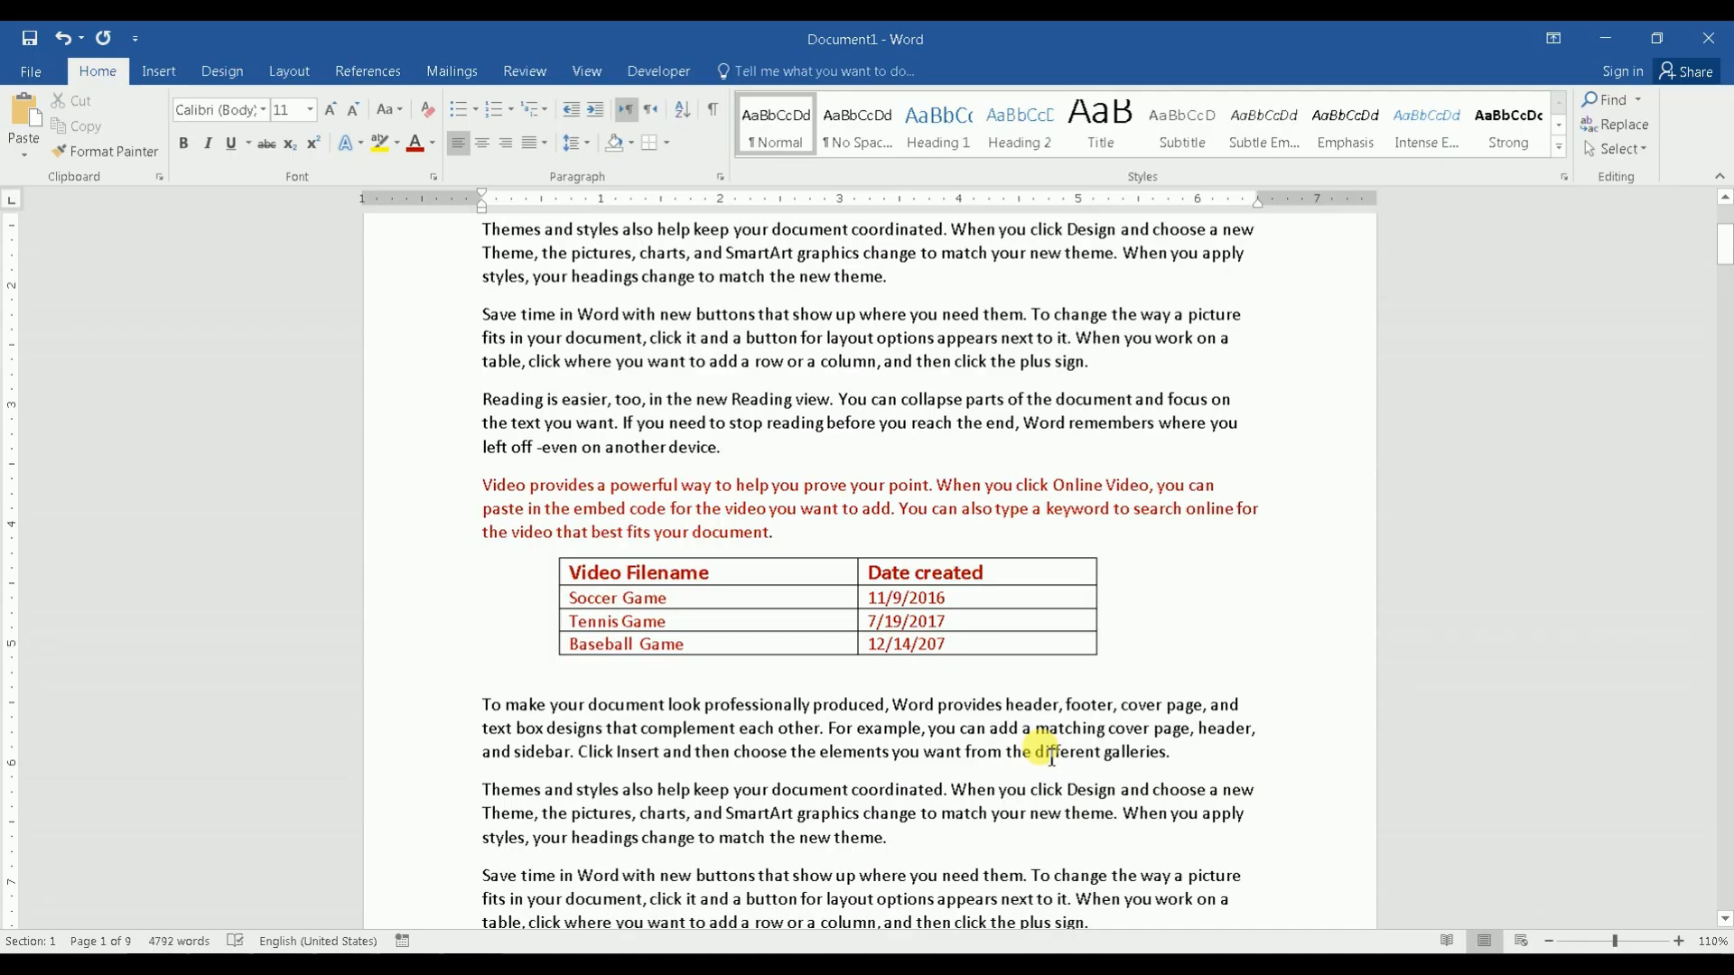
Add Layout > Breaks > Continuous breaks before the red paragraph and just below the table.
{"action": "left_click", "coordinate": [720, 447]}
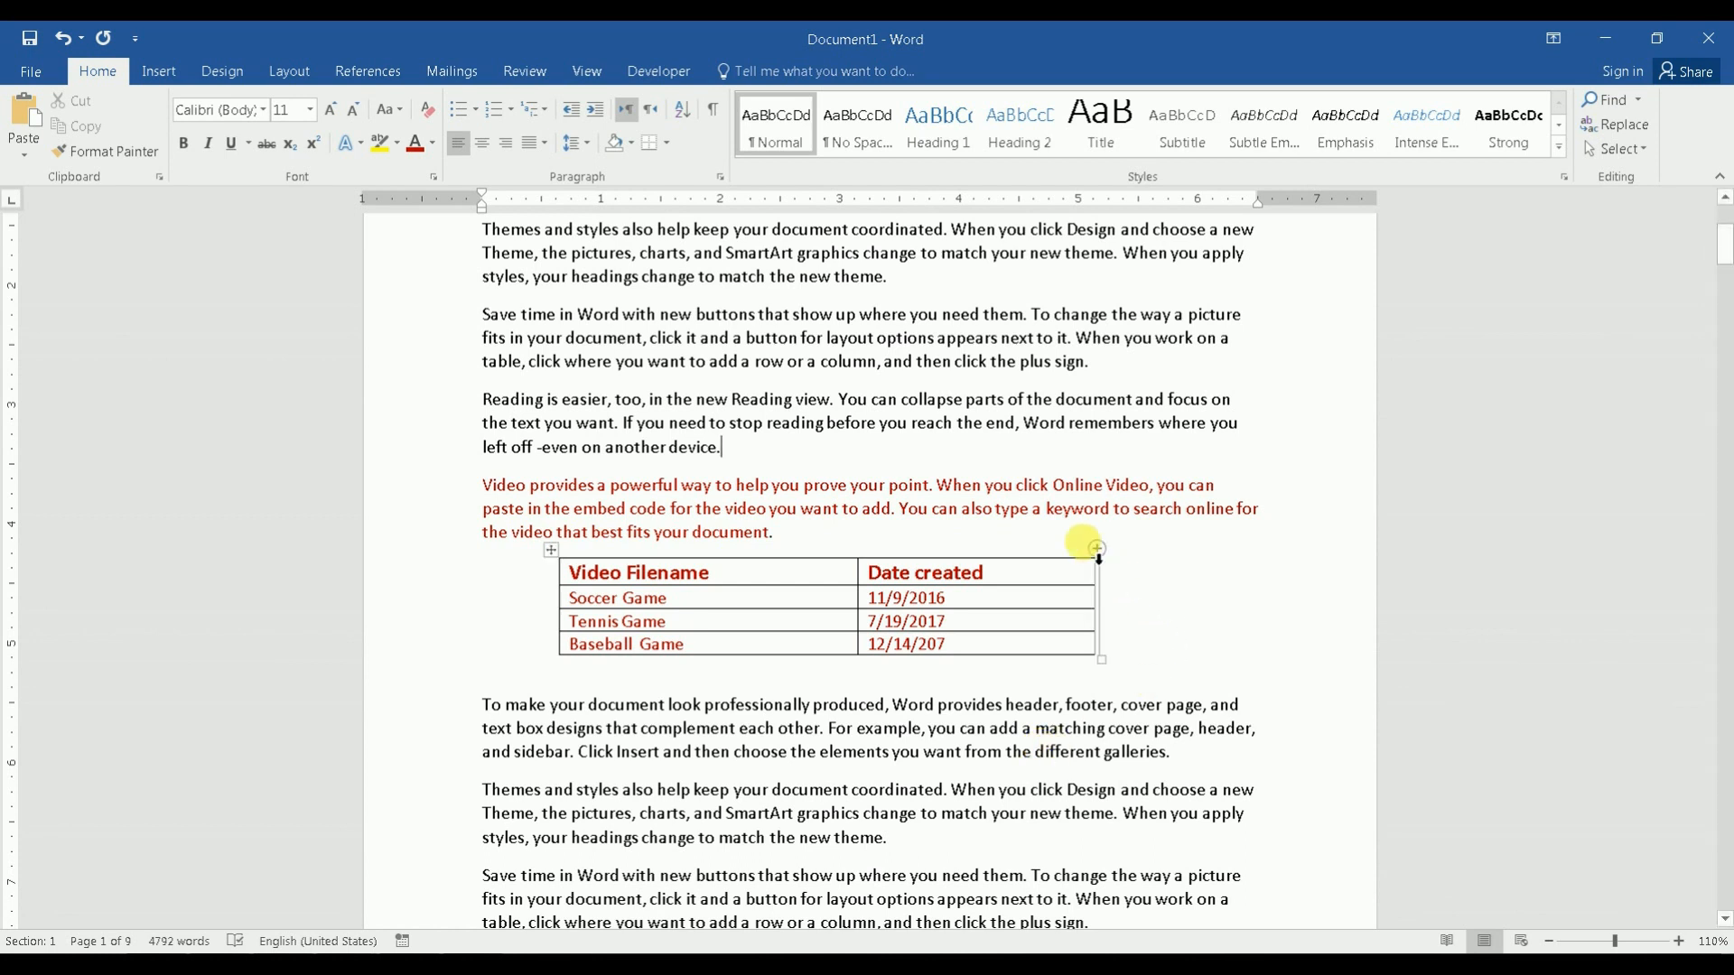
{"action": "double_click", "coordinate": [925, 597]}
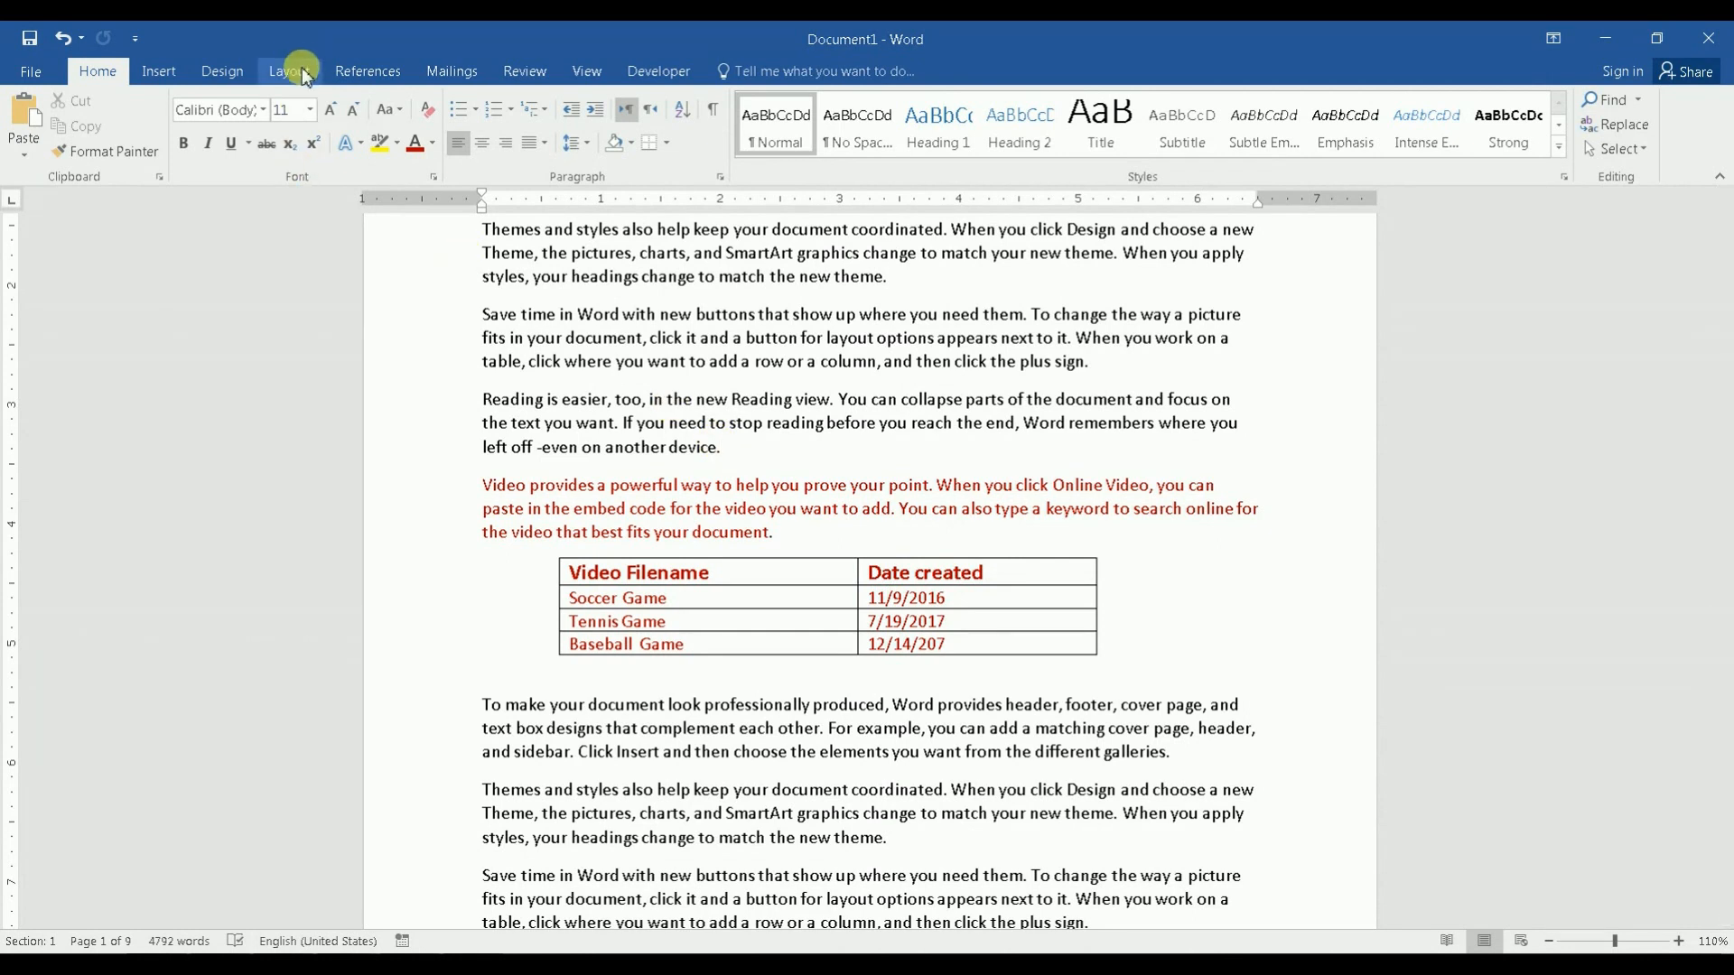
{"action": "left_click", "coordinate": [289, 70]}
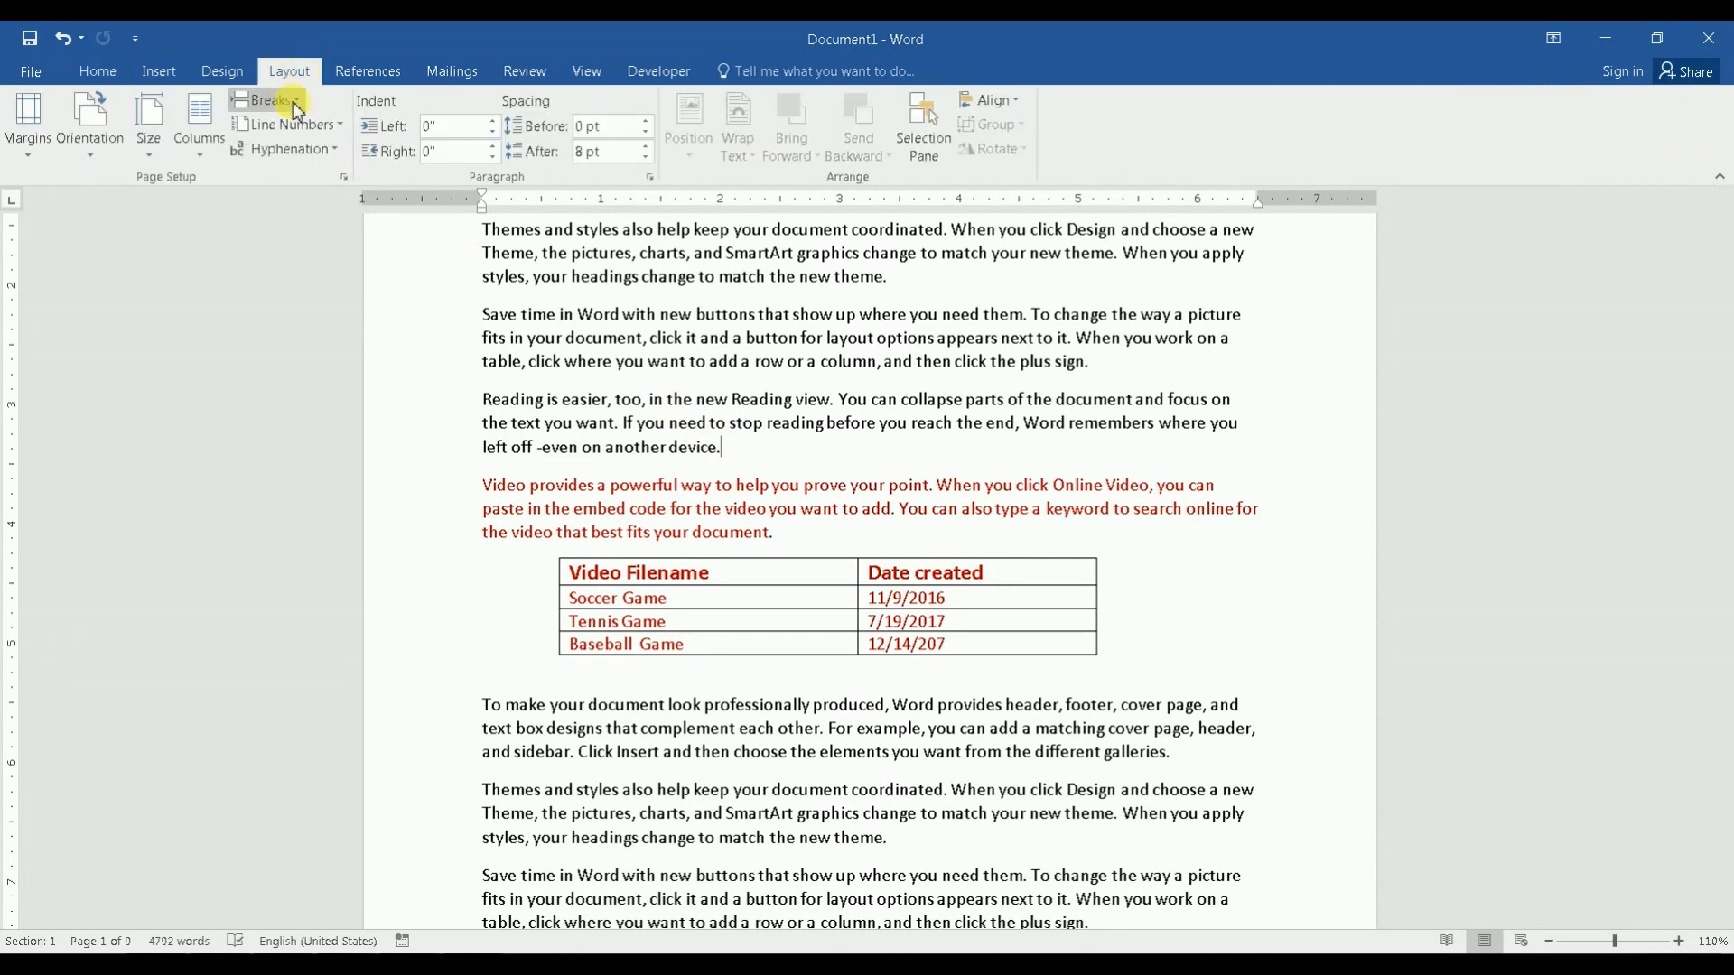
{"action": "left_click", "coordinate": [266, 100]}
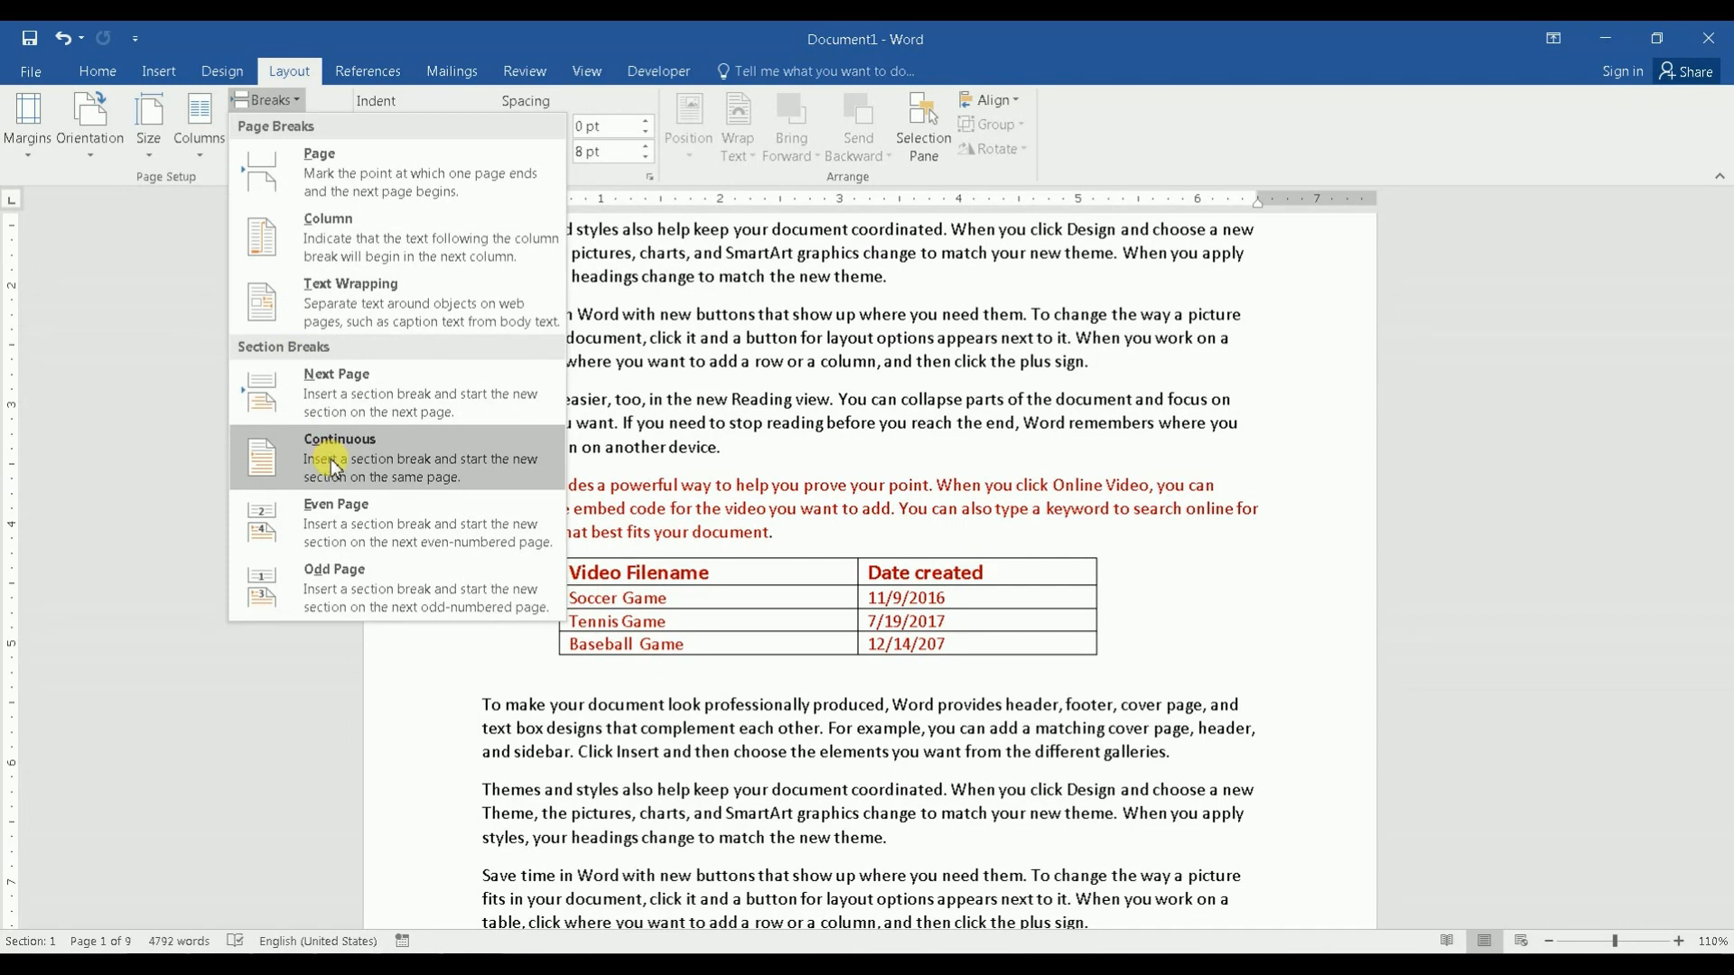
{"action": "left_click", "coordinate": [339, 458]}
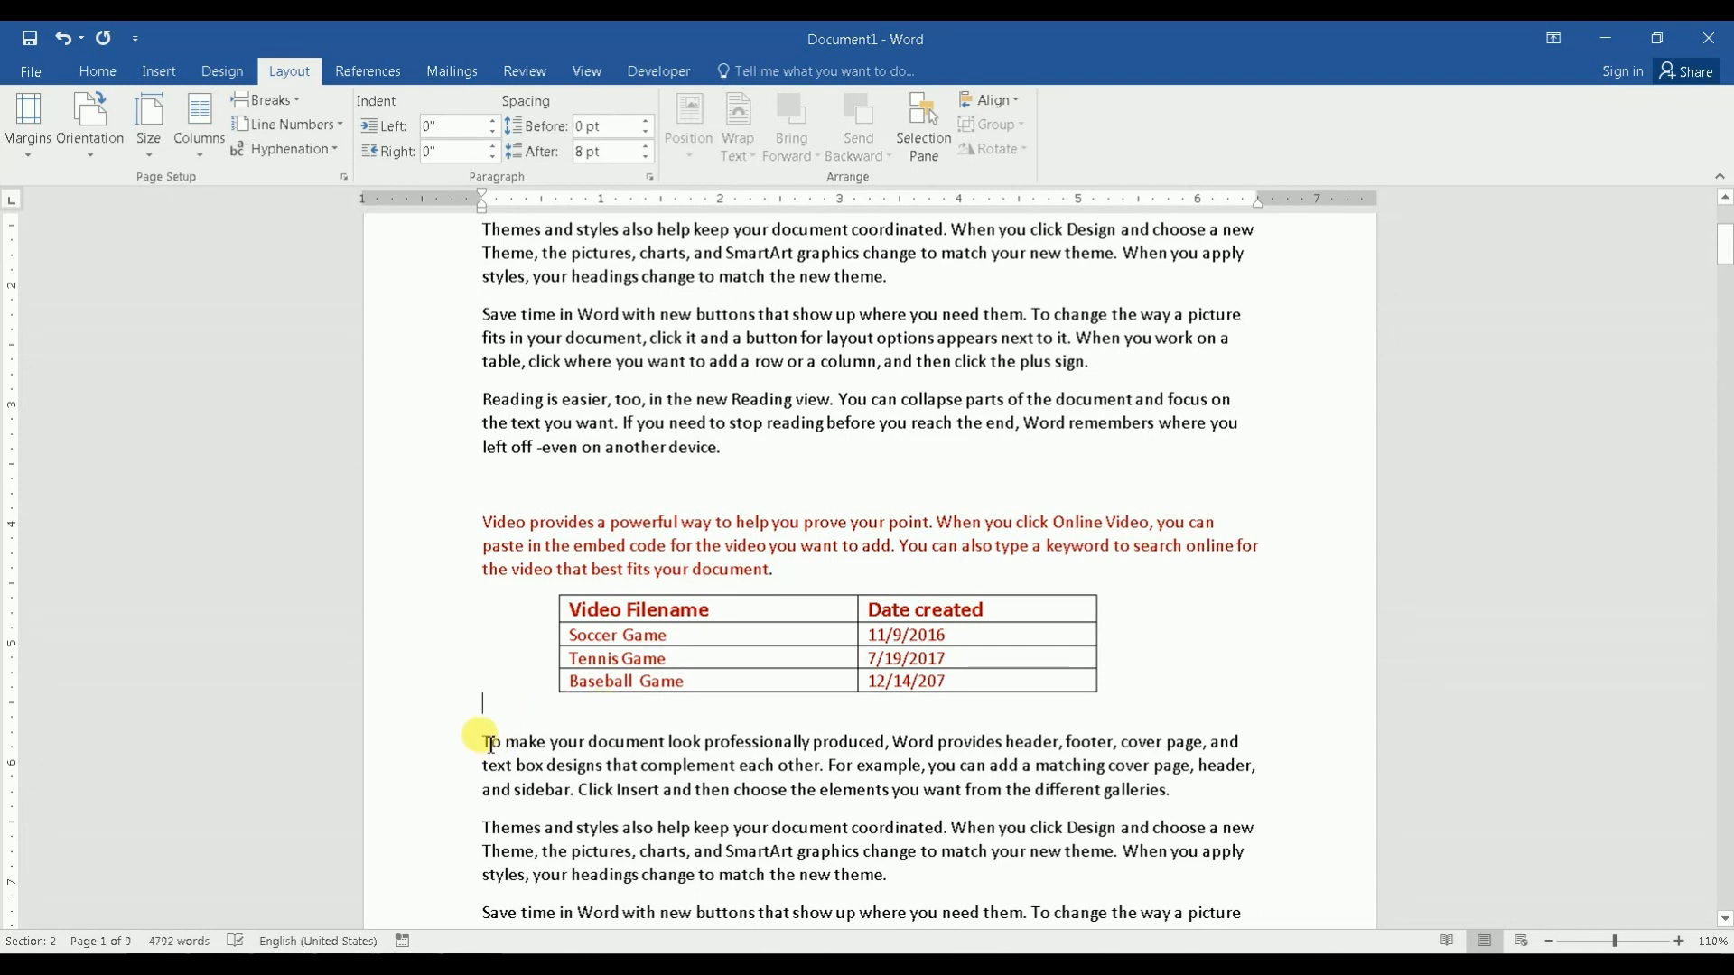
{"action": "mouse_move", "coordinate": [501, 716]}
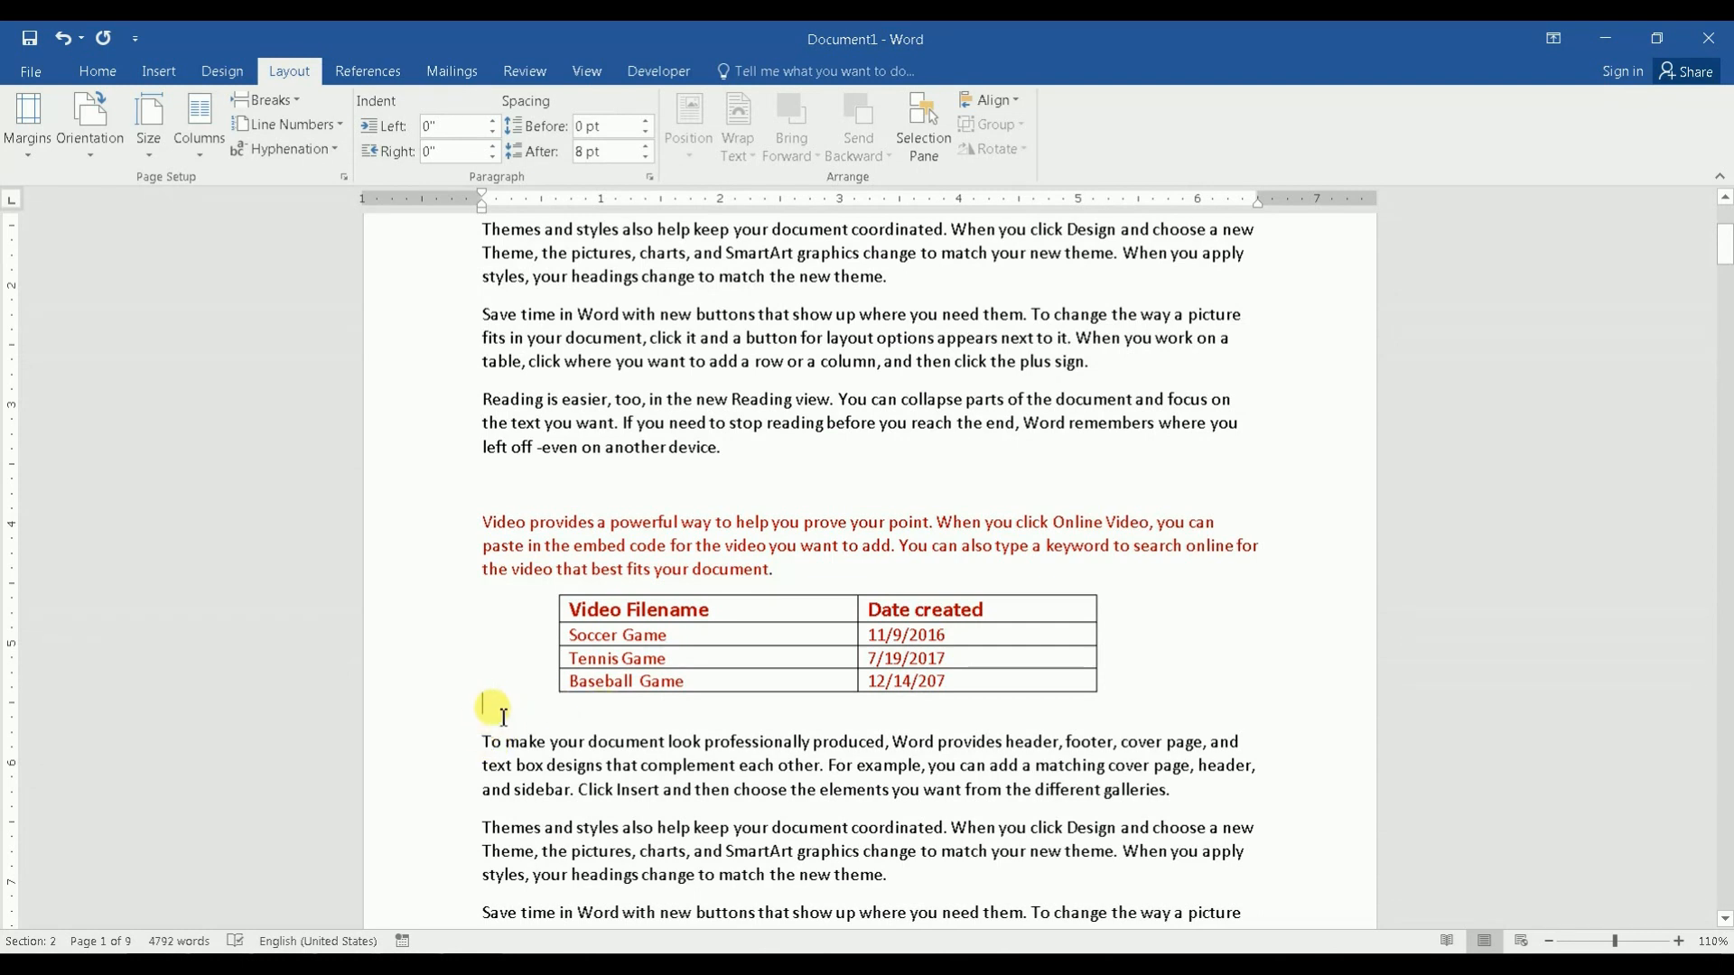
{"action": "left_click", "coordinate": [267, 99]}
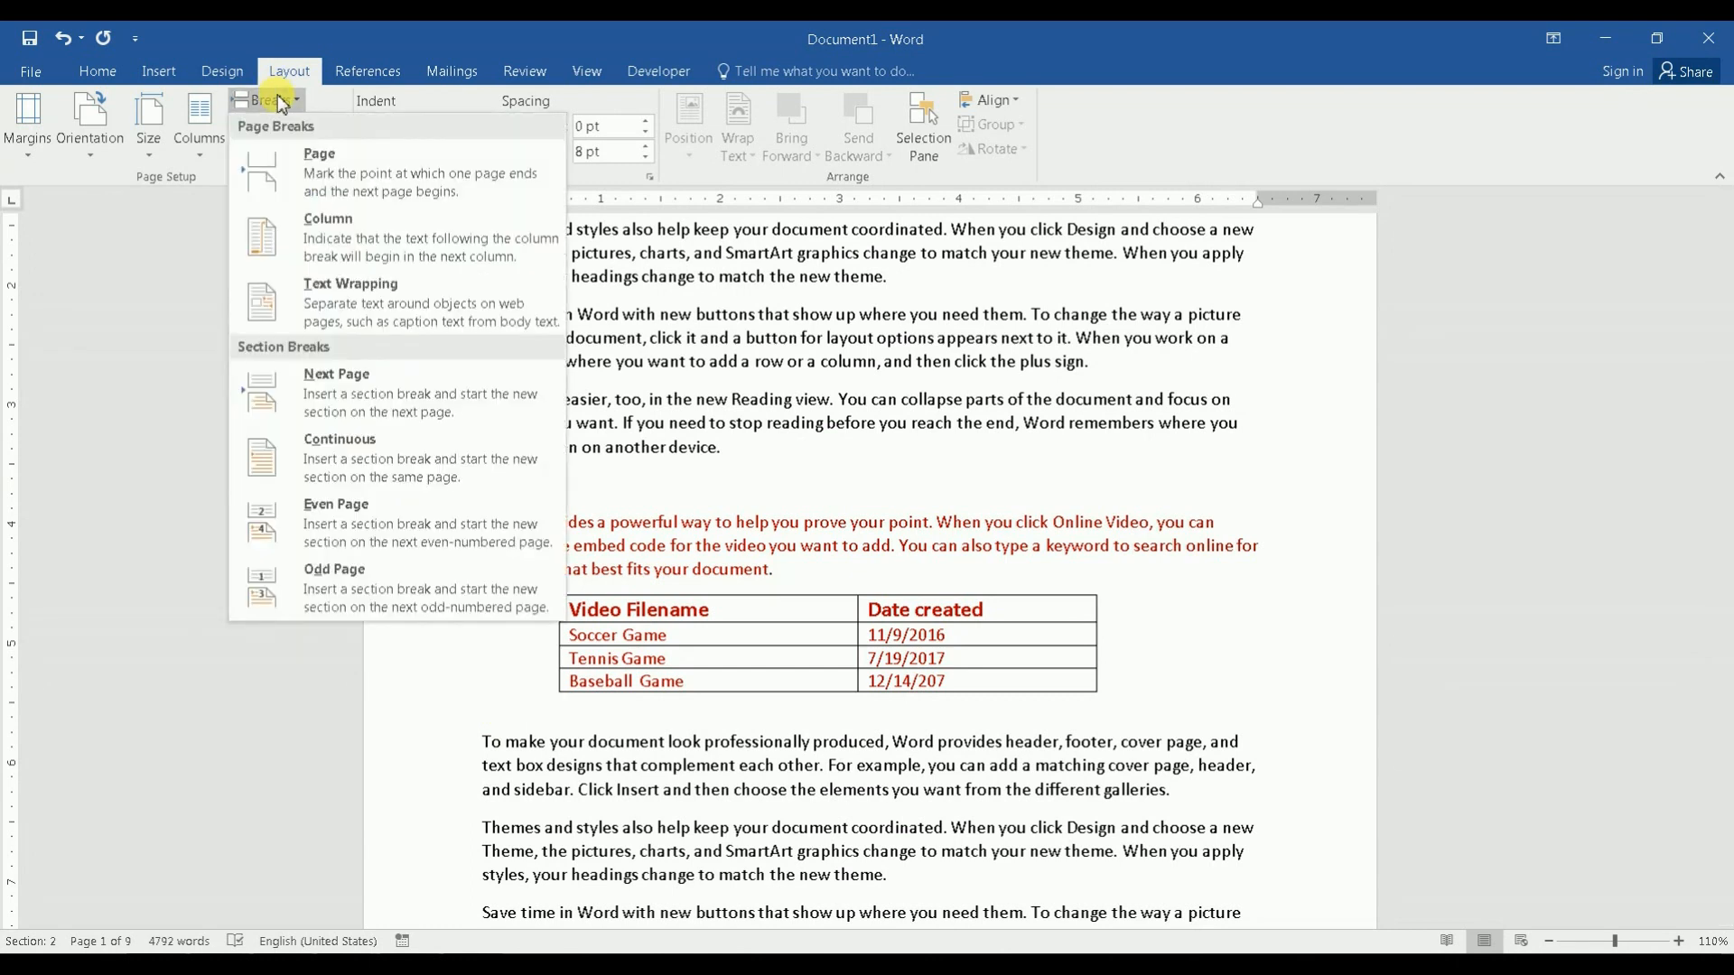
{"action": "left_click", "coordinate": [340, 458]}
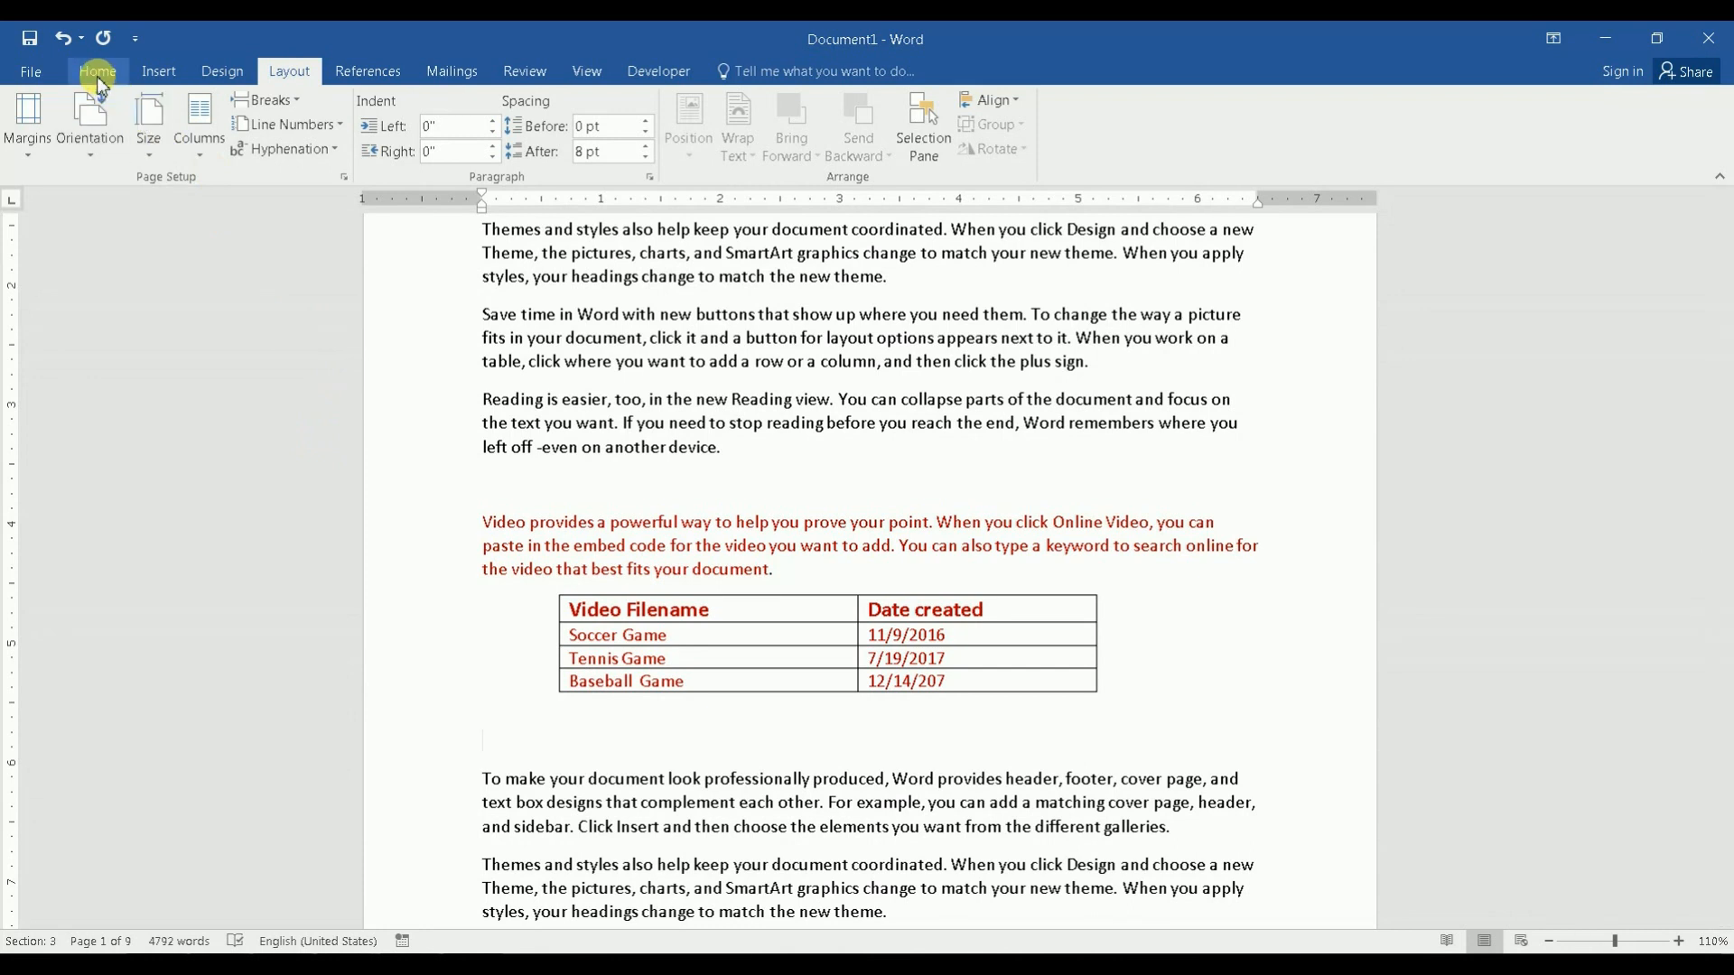
Show formatting marks on Home to check both section breaks and blank lines, then hide them.
{"action": "left_click", "coordinate": [98, 71]}
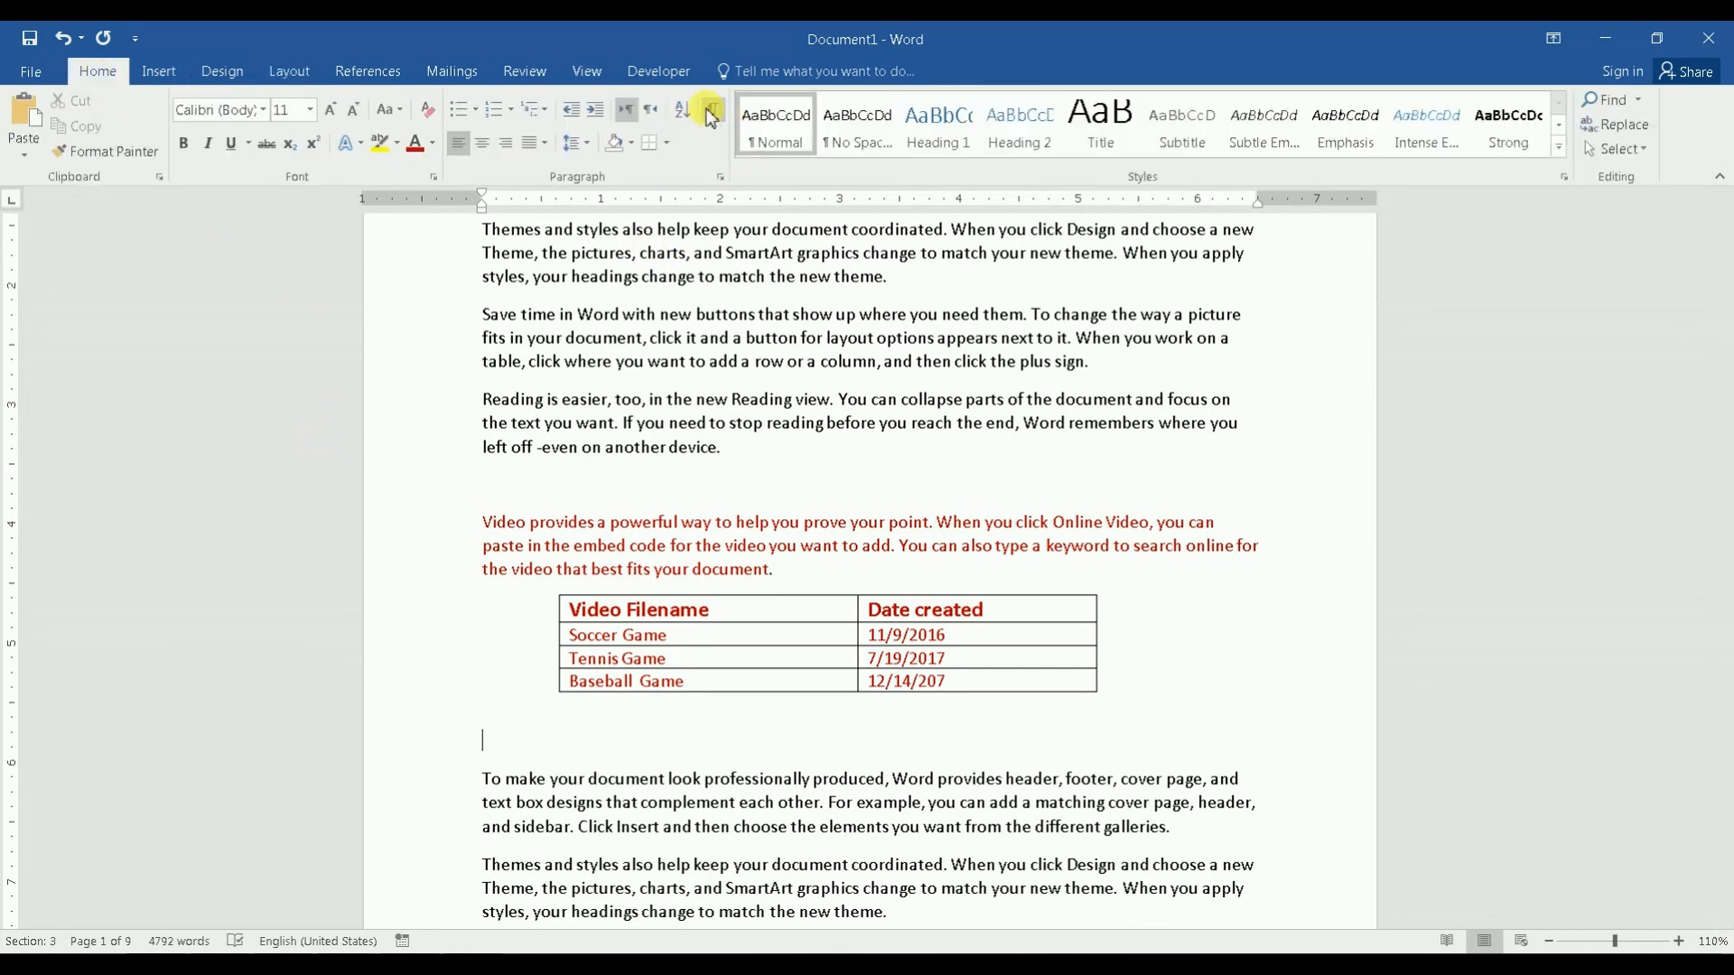
{"action": "left_click", "coordinate": [712, 109]}
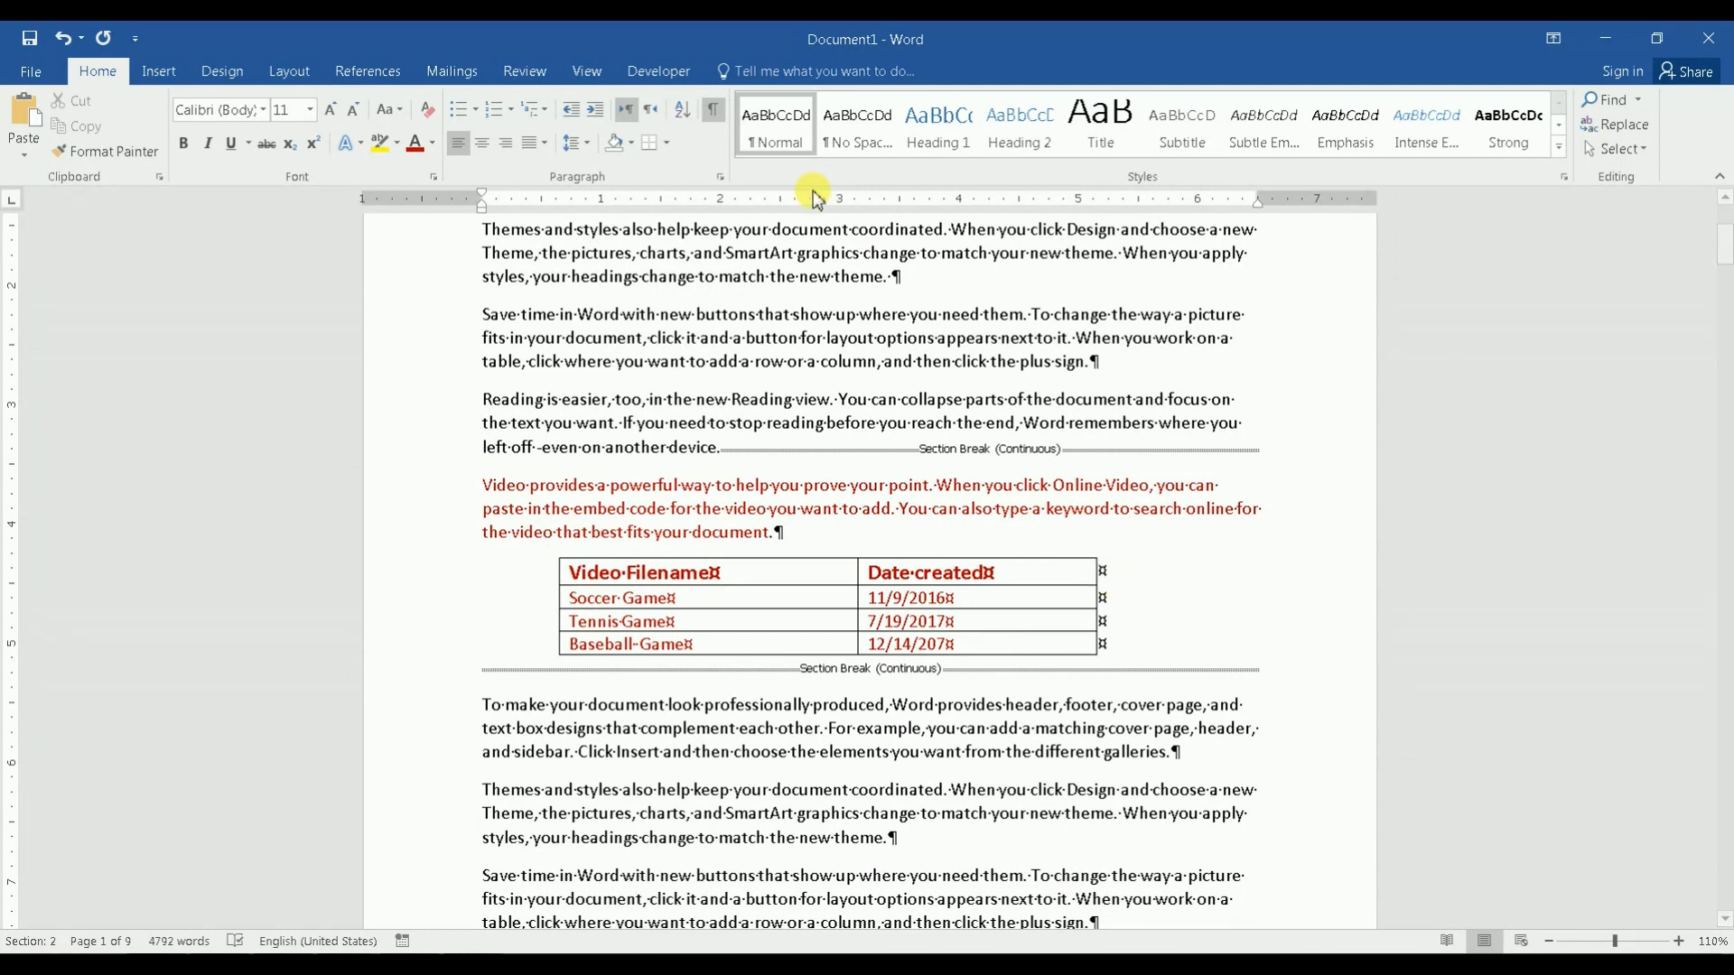
{"action": "left_click", "coordinate": [714, 108]}
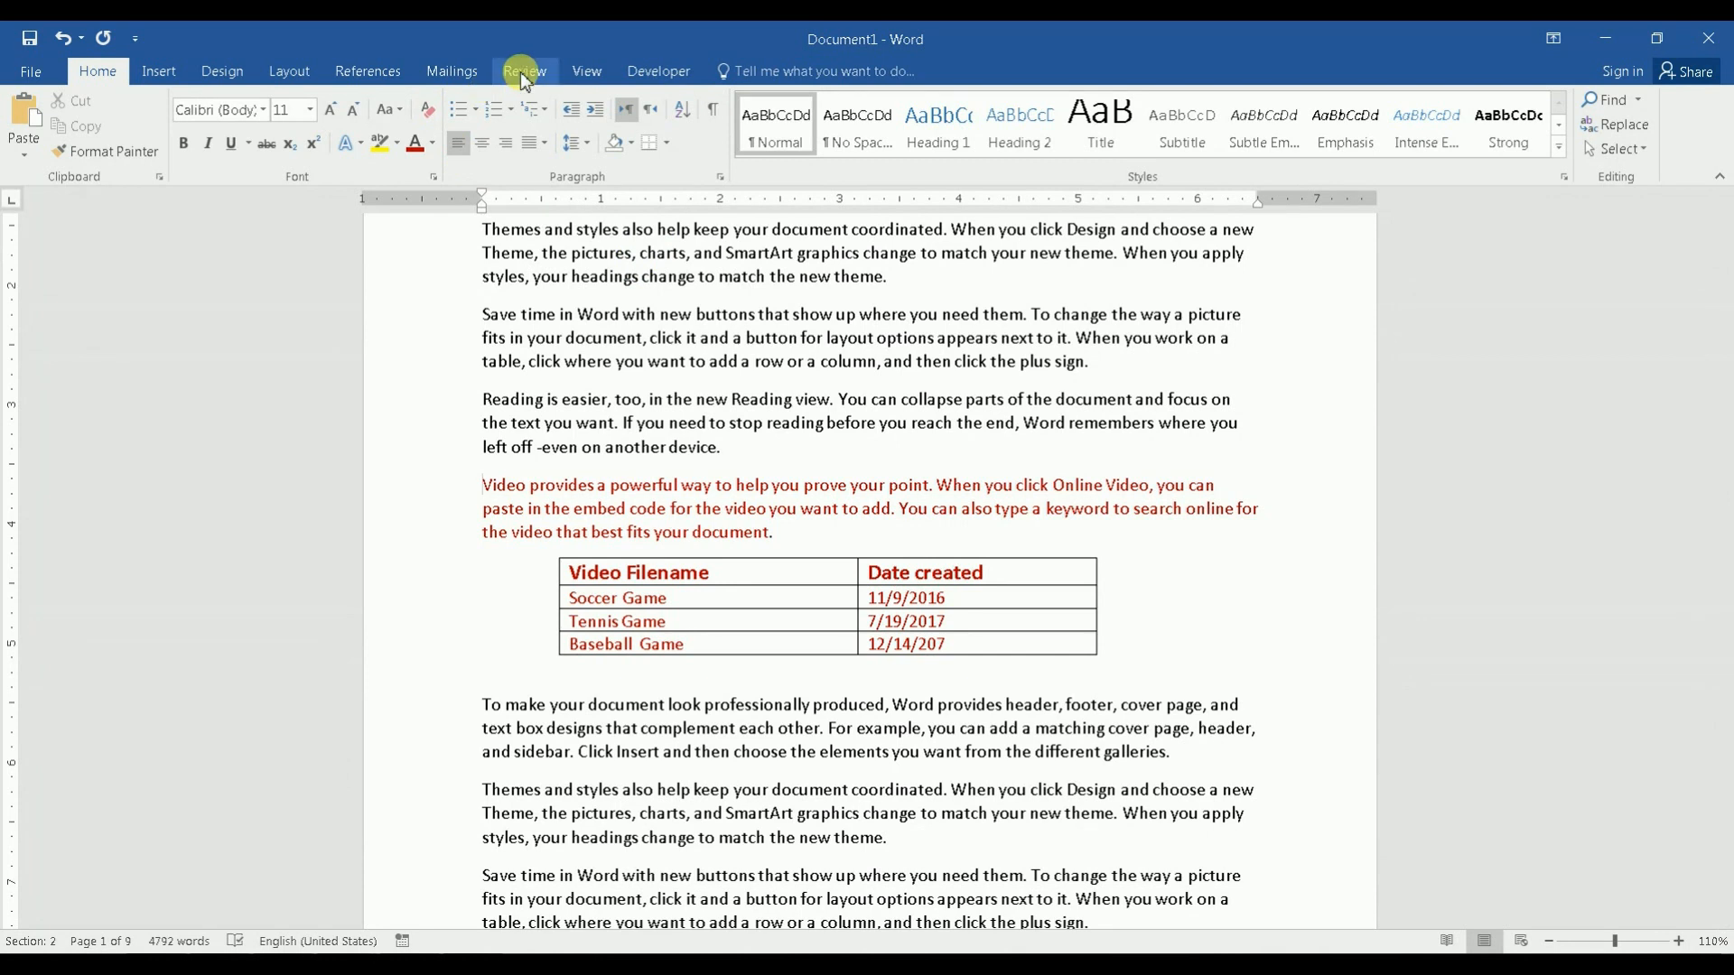
In Review's Restrict Editing pane, allow only 'Filling in forms' editing.
{"action": "left_click", "coordinate": [524, 70]}
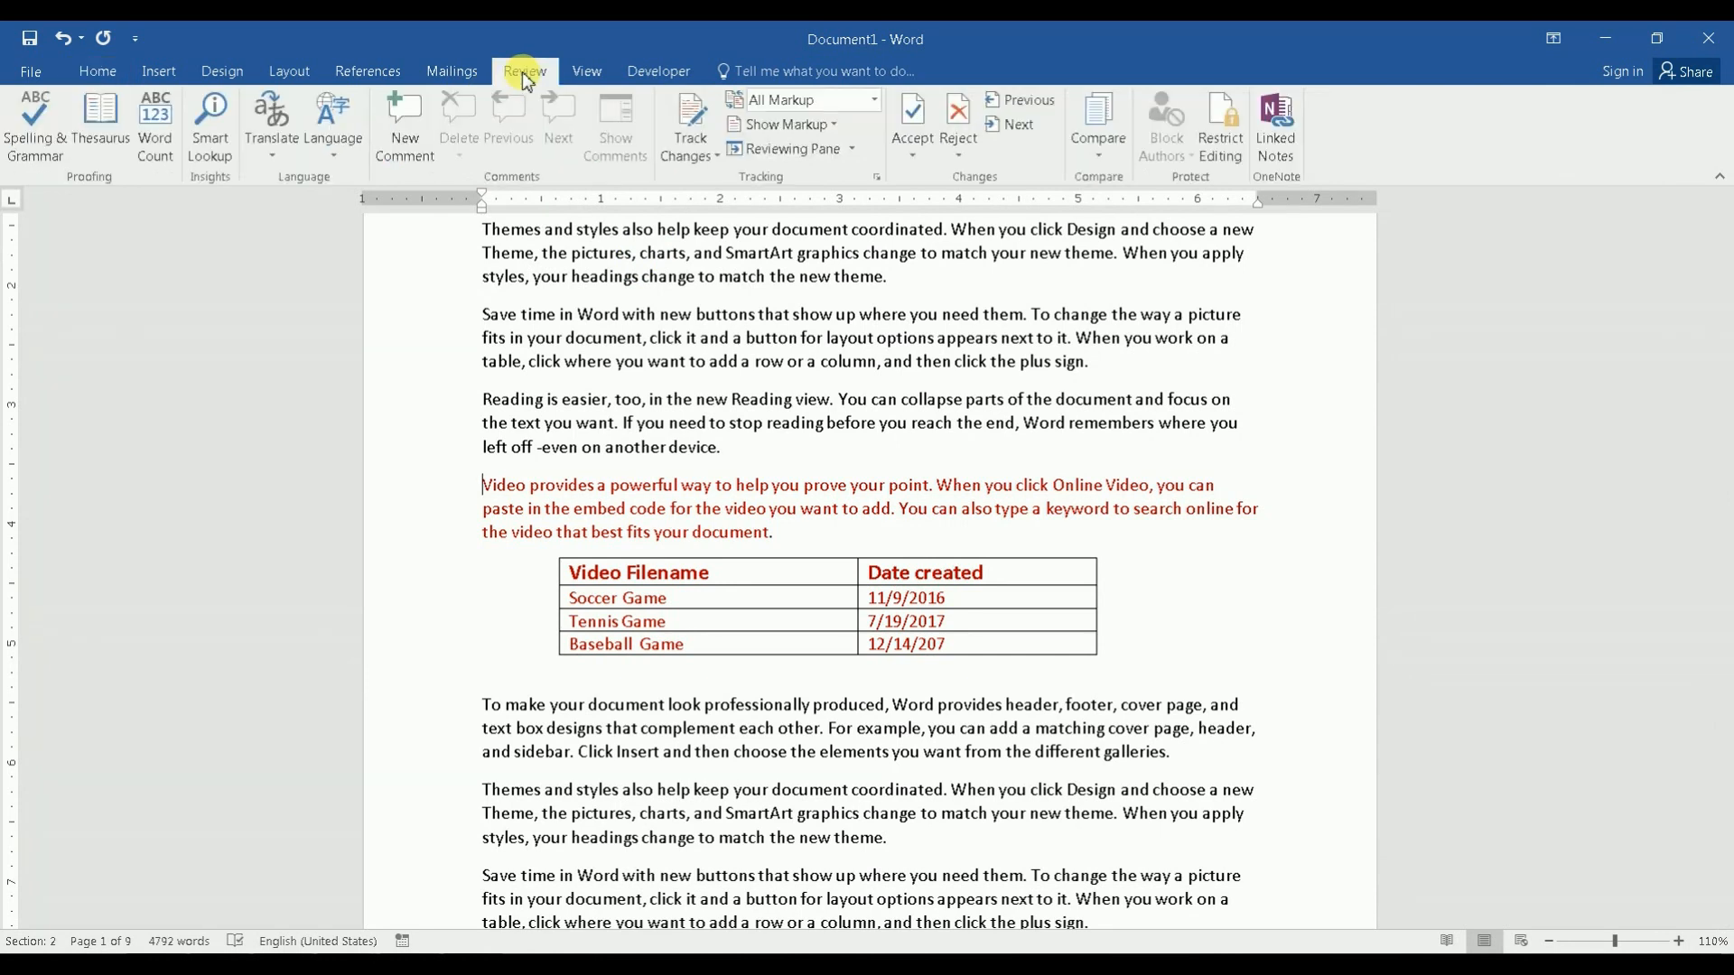
{"action": "mouse_move", "coordinate": [1220, 127]}
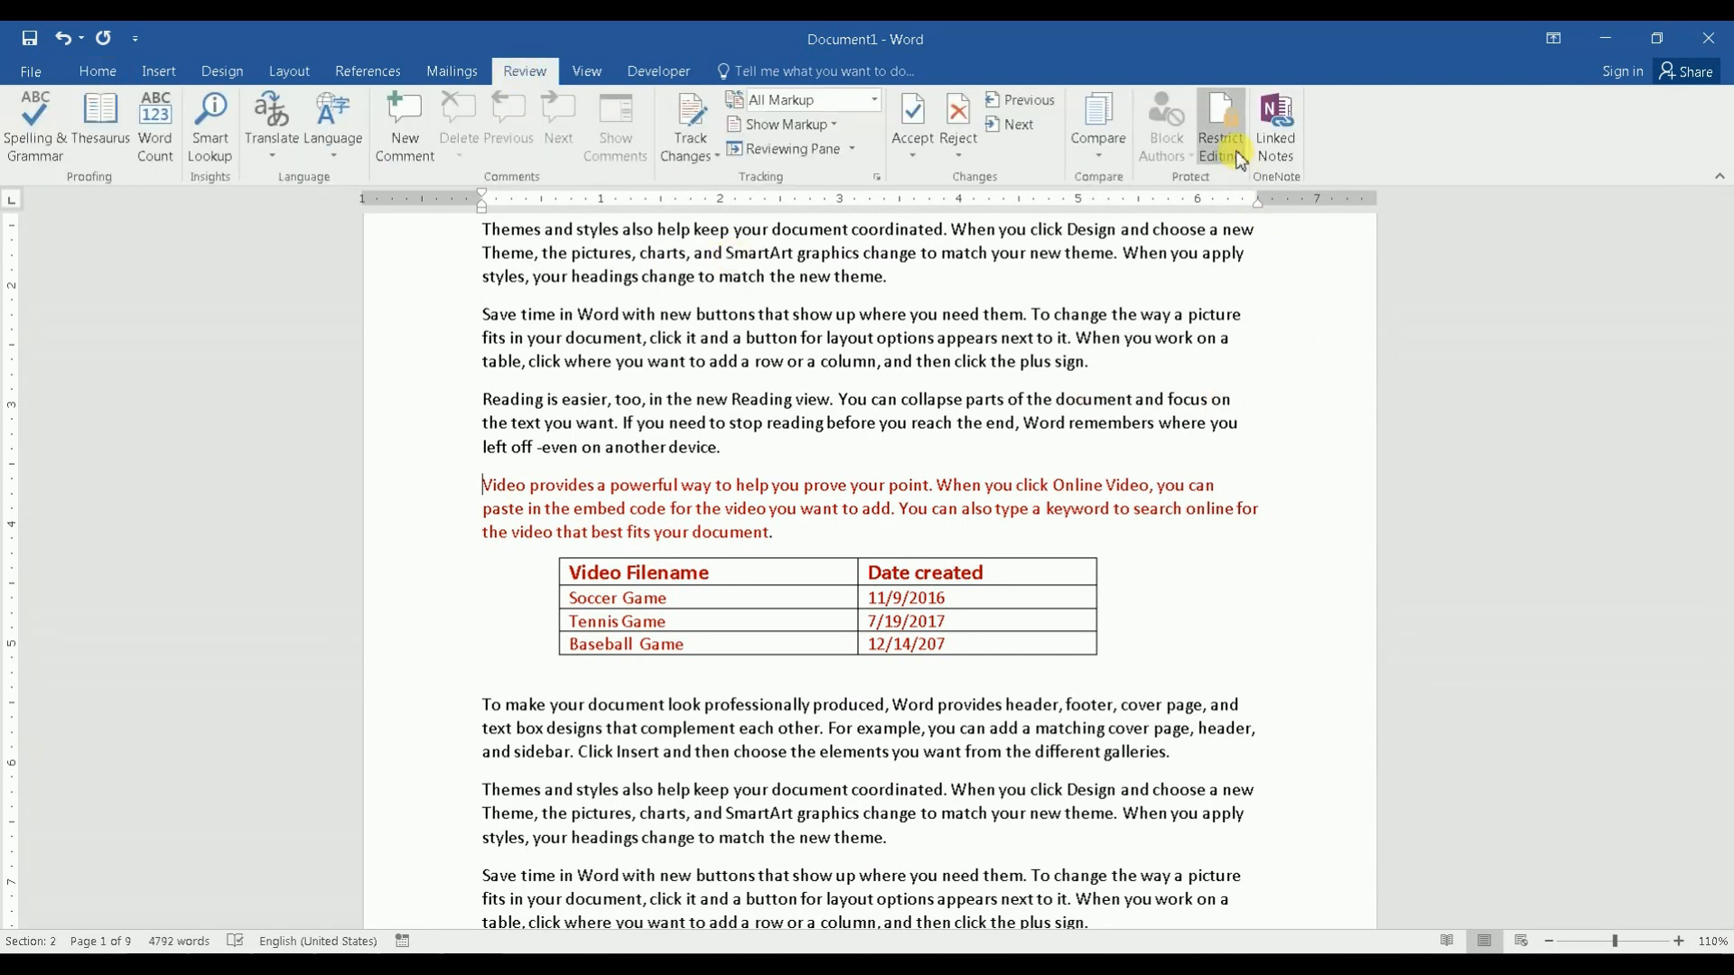
{"action": "left_click", "coordinate": [1220, 124]}
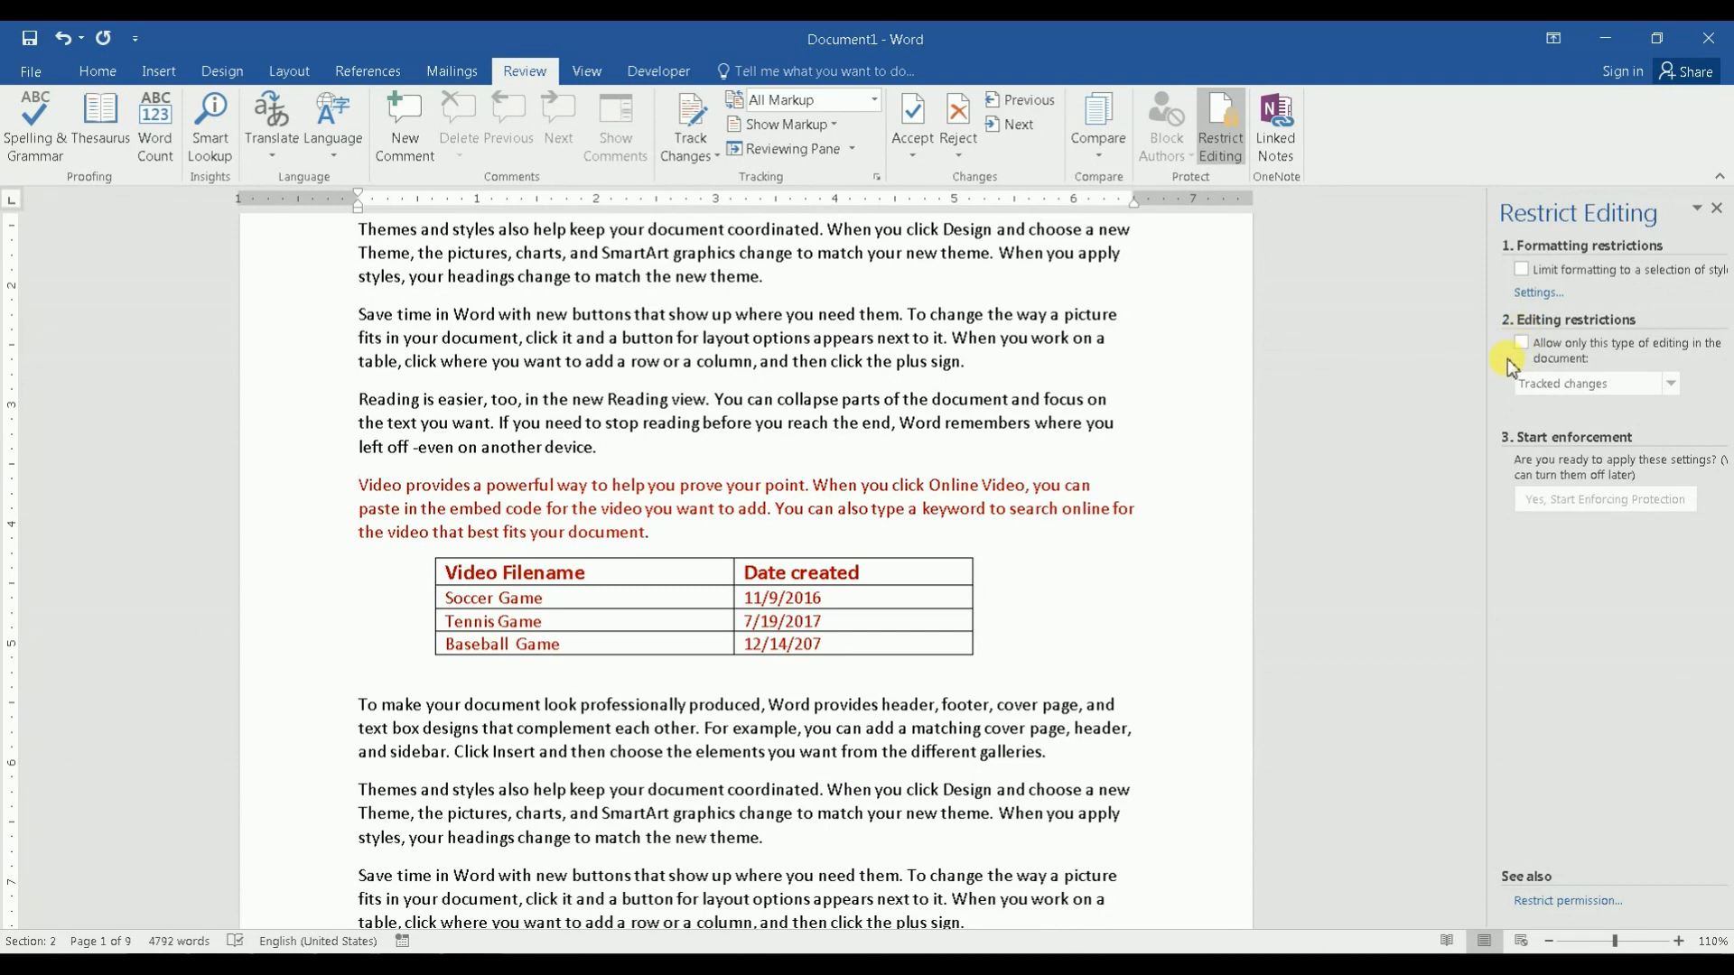
{"action": "left_click", "coordinate": [1523, 344]}
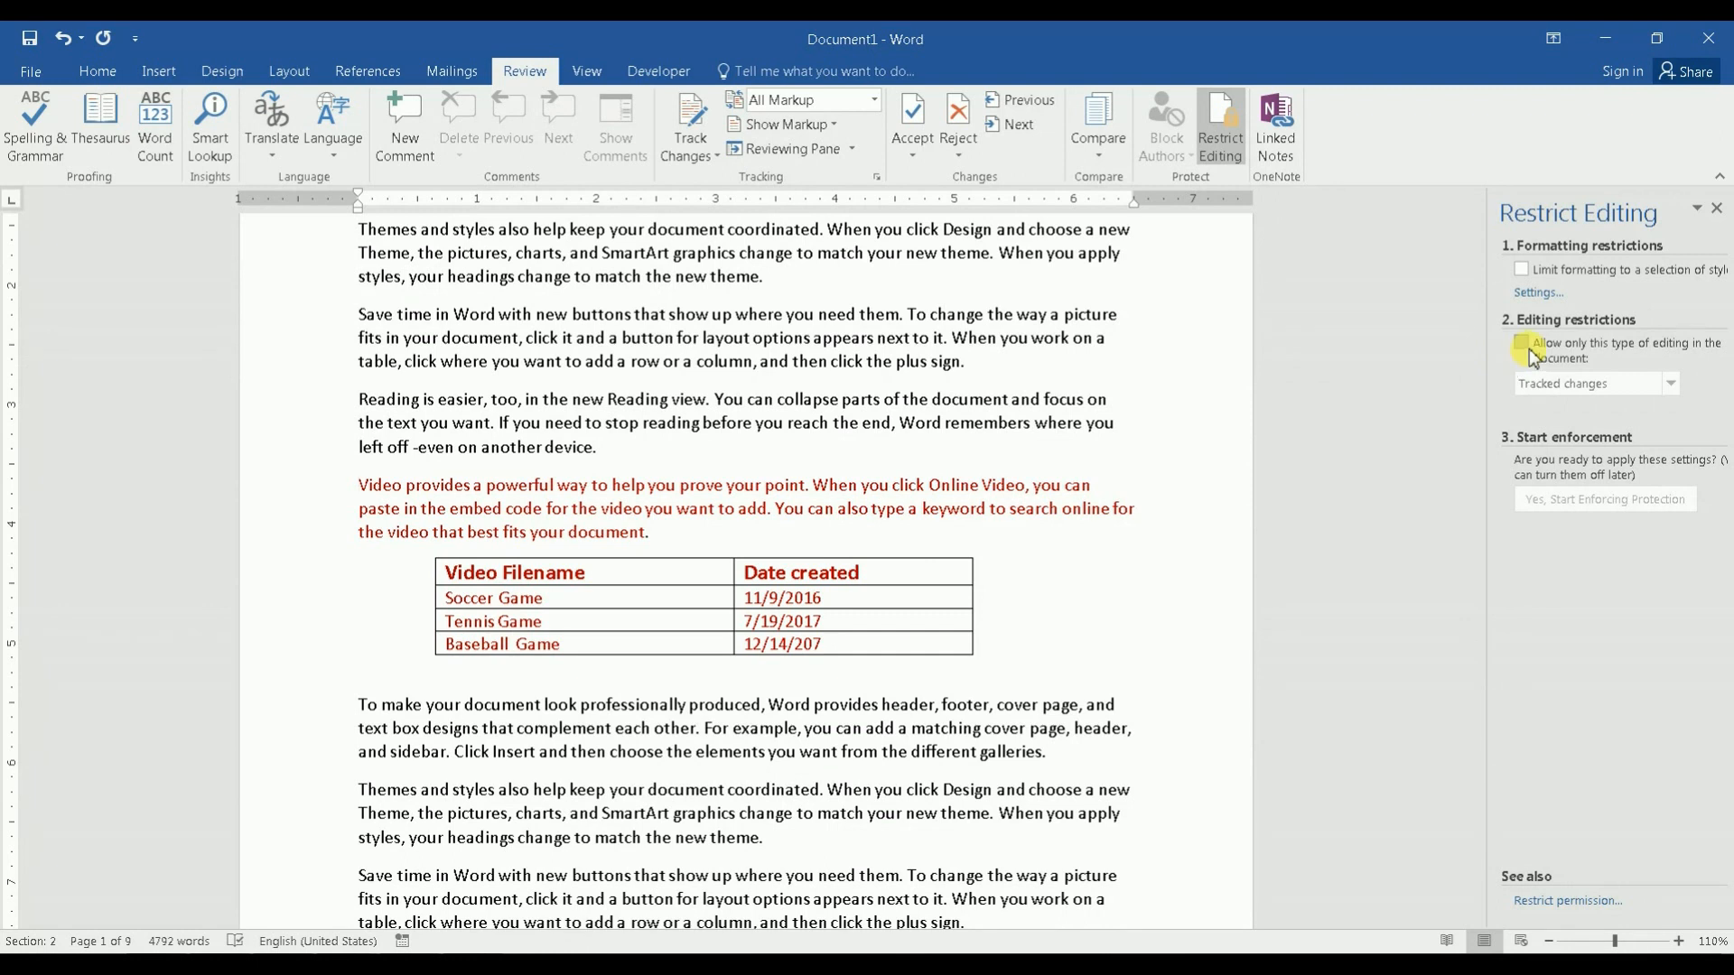
{"action": "left_click", "coordinate": [1522, 344]}
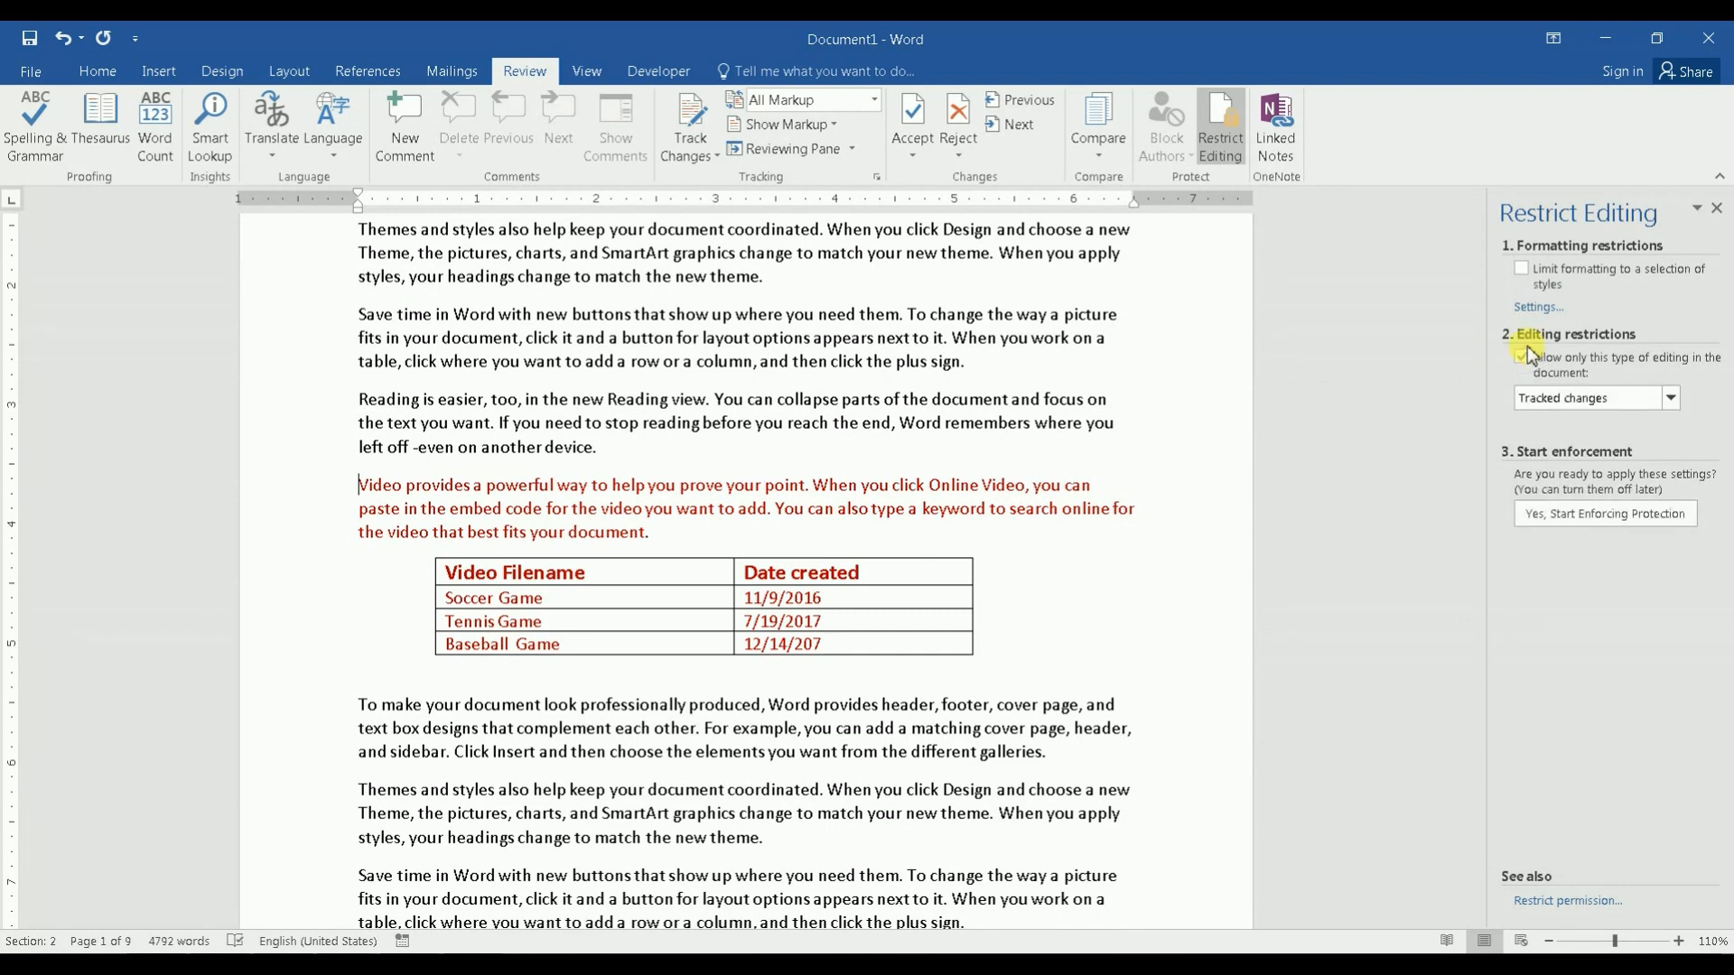
{"action": "left_click", "coordinate": [1670, 397]}
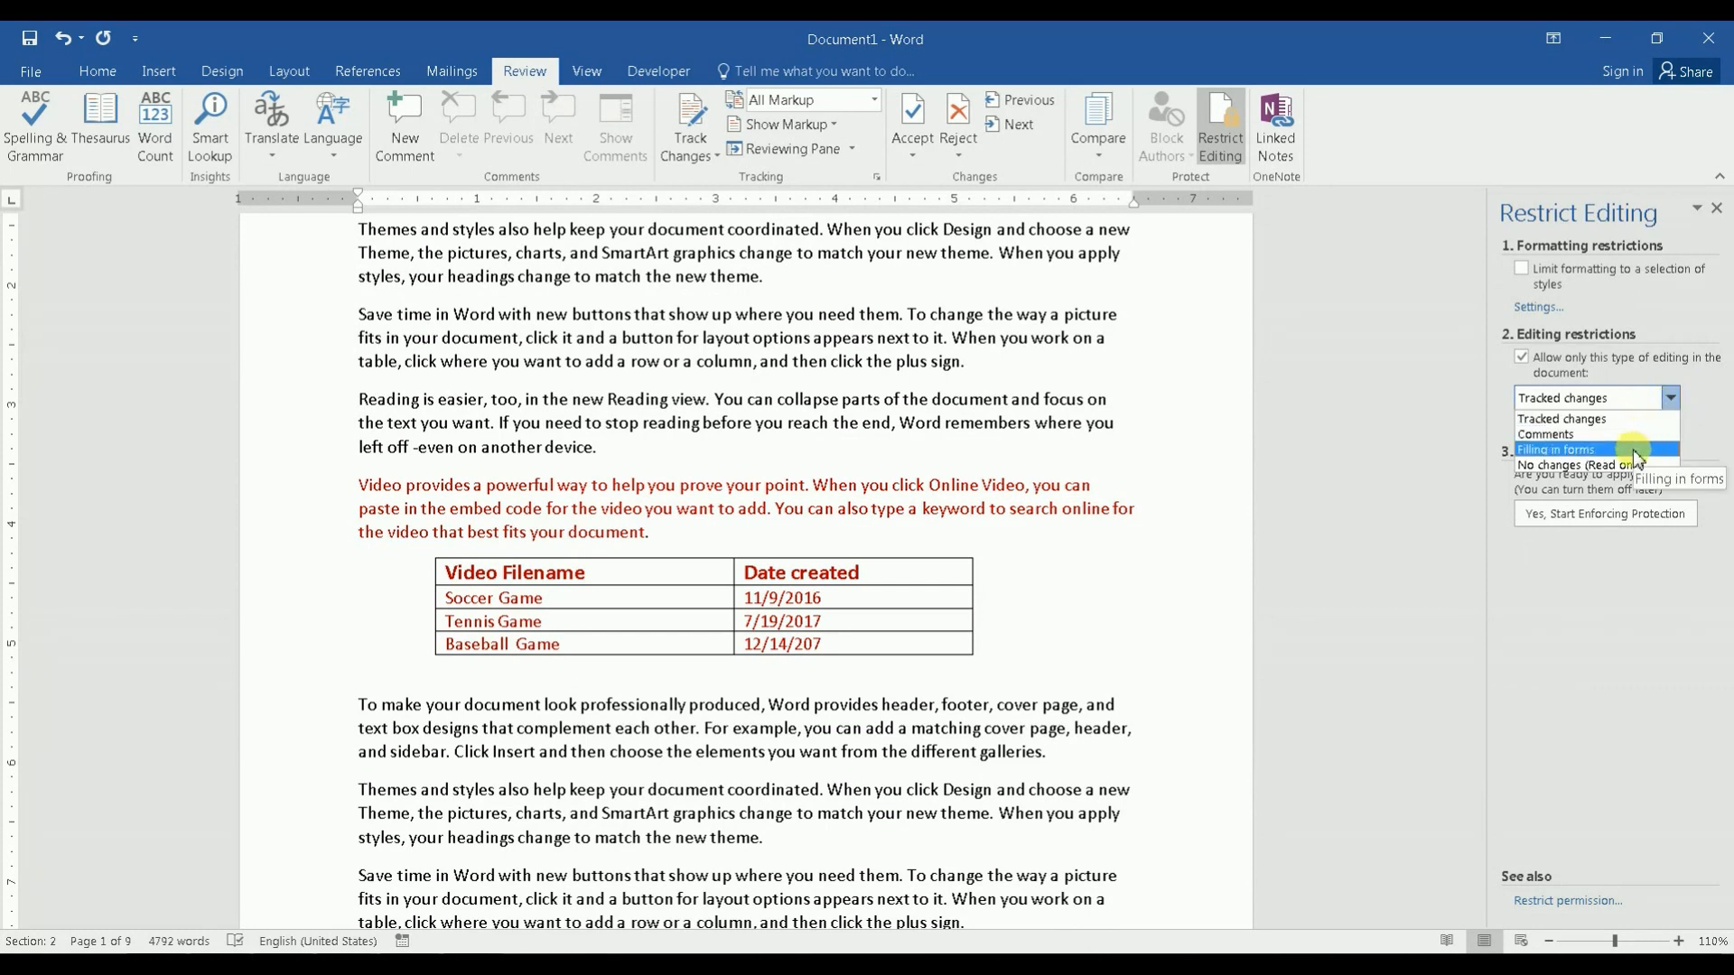
{"action": "left_click", "coordinate": [1558, 448]}
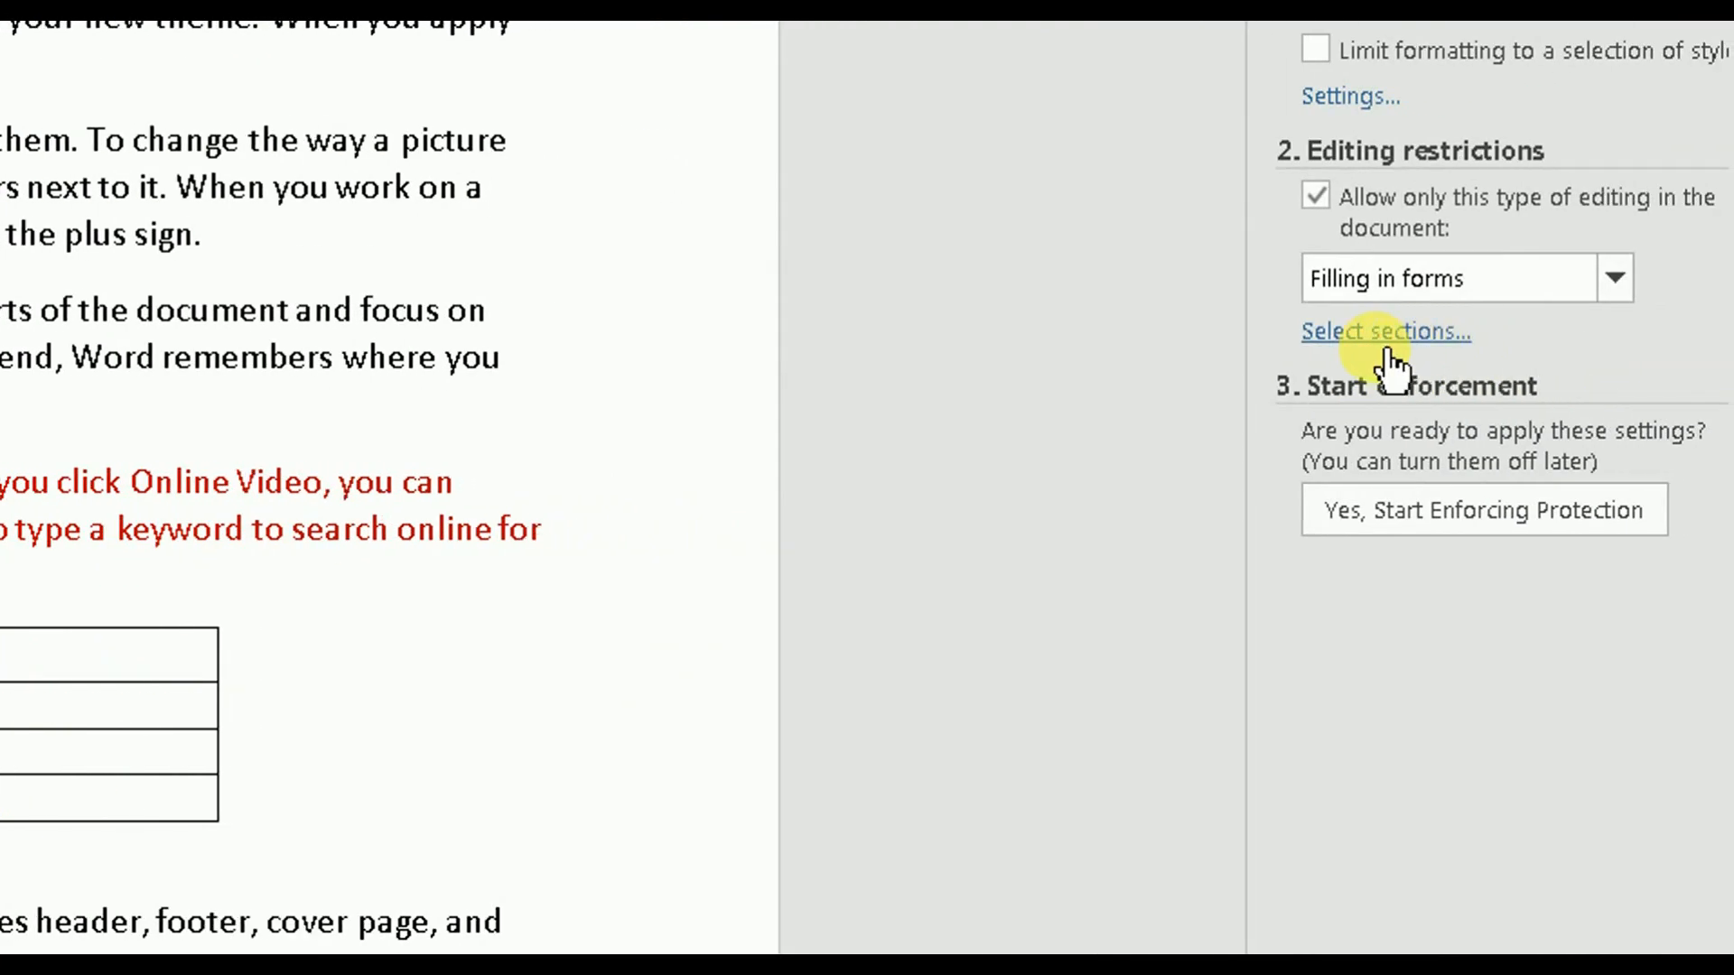
In Select sections, untick Section 1 and Section 3 so only Section 2 is protected.
{"action": "left_click", "coordinate": [1384, 331]}
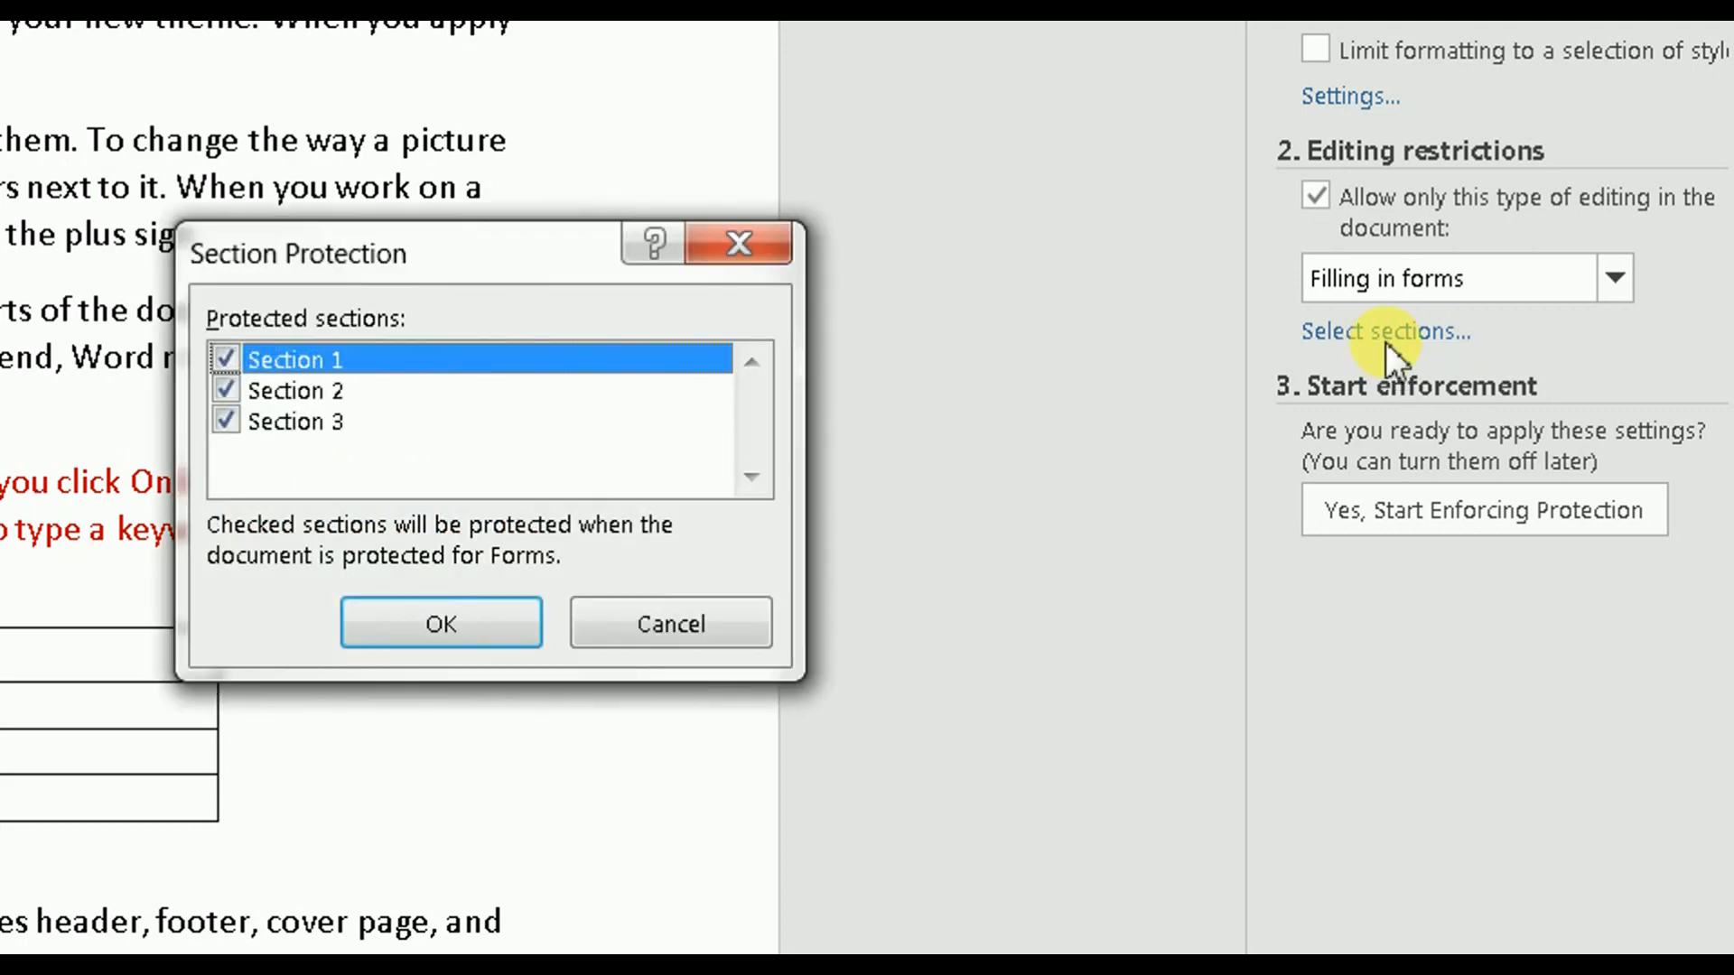
{"action": "mouse_move", "coordinate": [592, 432]}
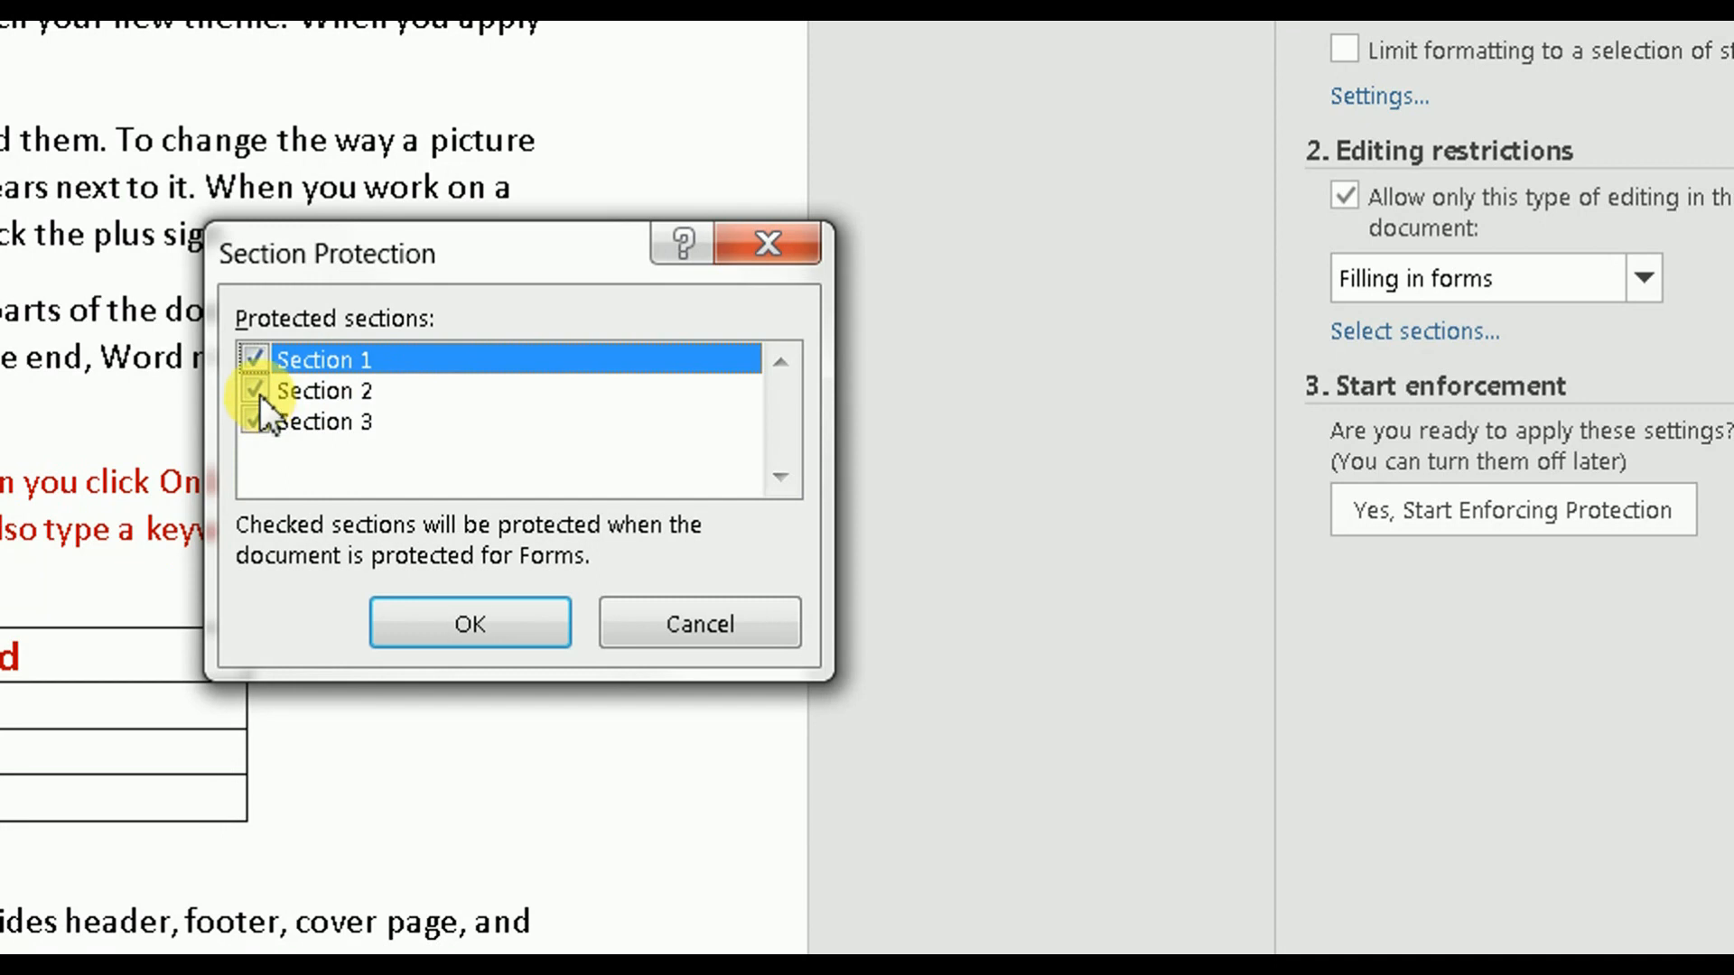
{"action": "left_click", "coordinate": [254, 359]}
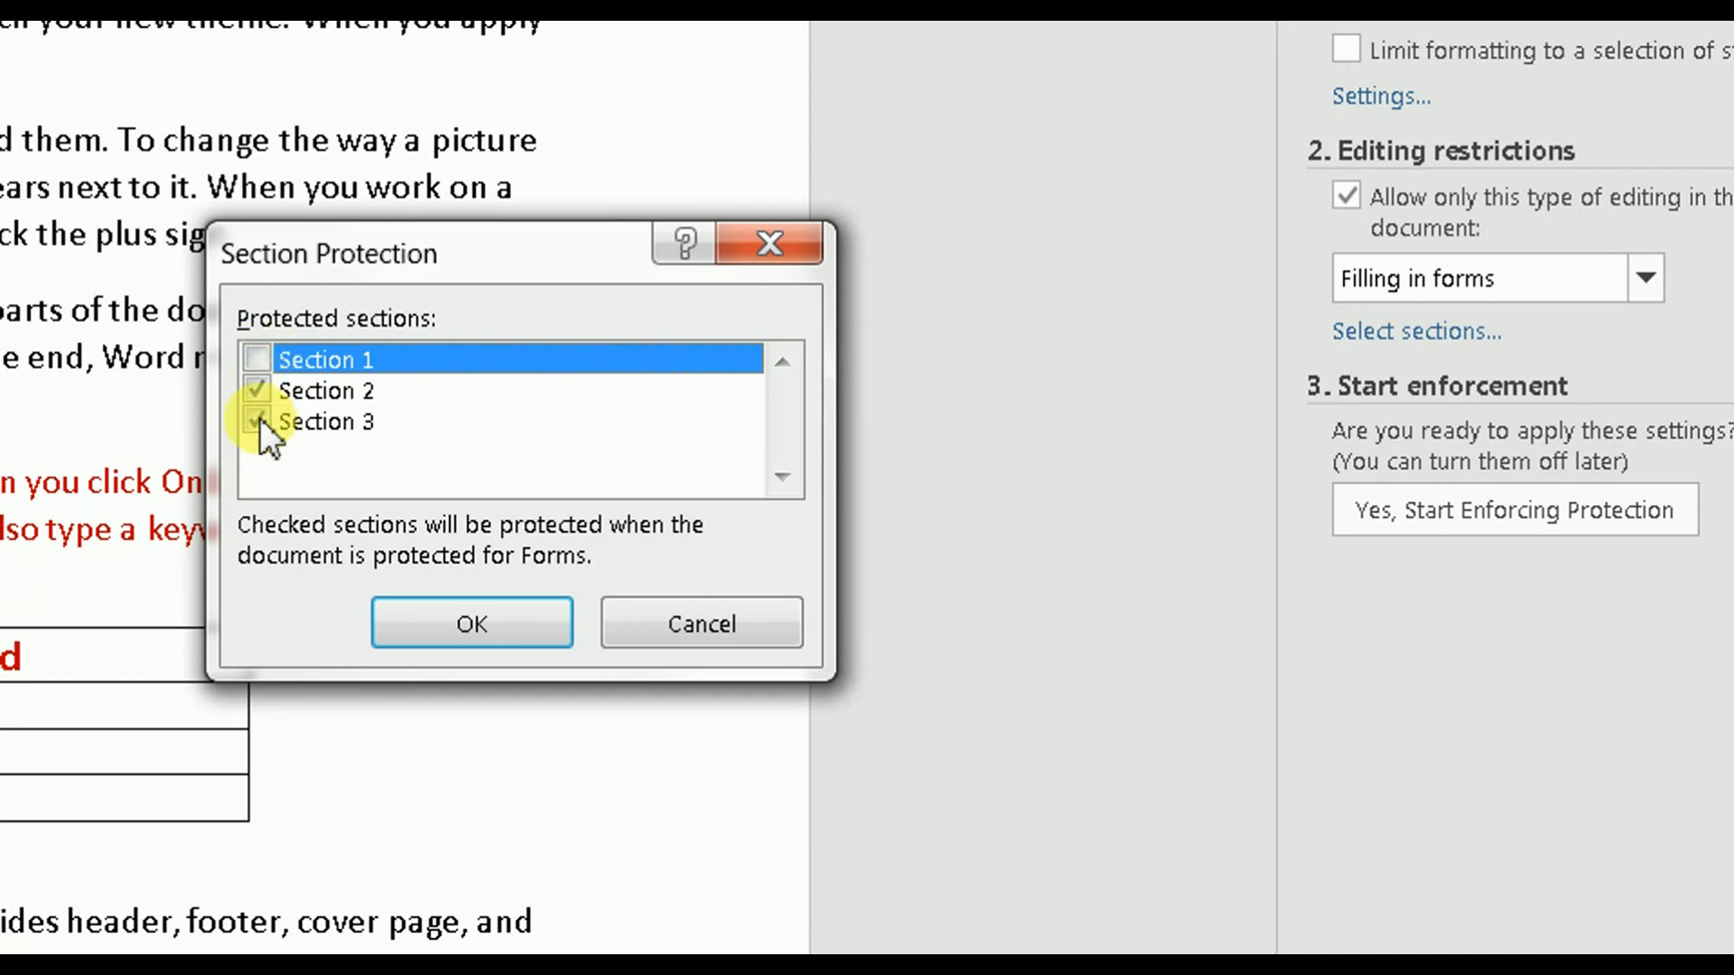
{"action": "left_click", "coordinate": [280, 422]}
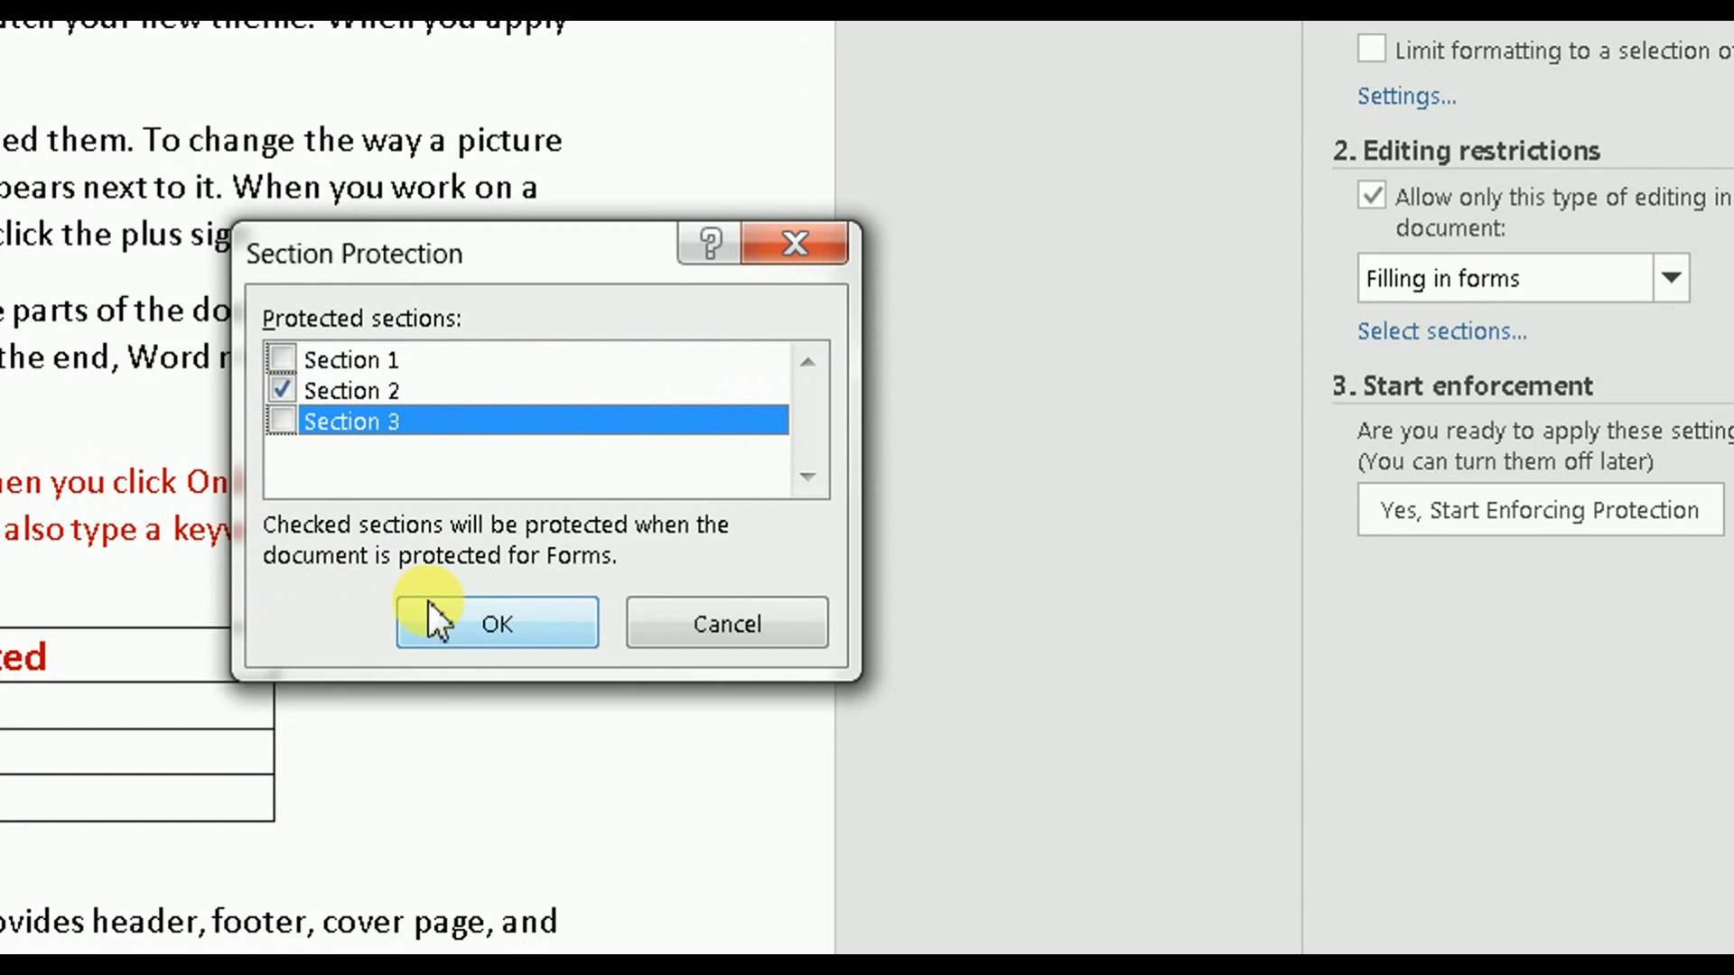
{"action": "left_click", "coordinate": [495, 622]}
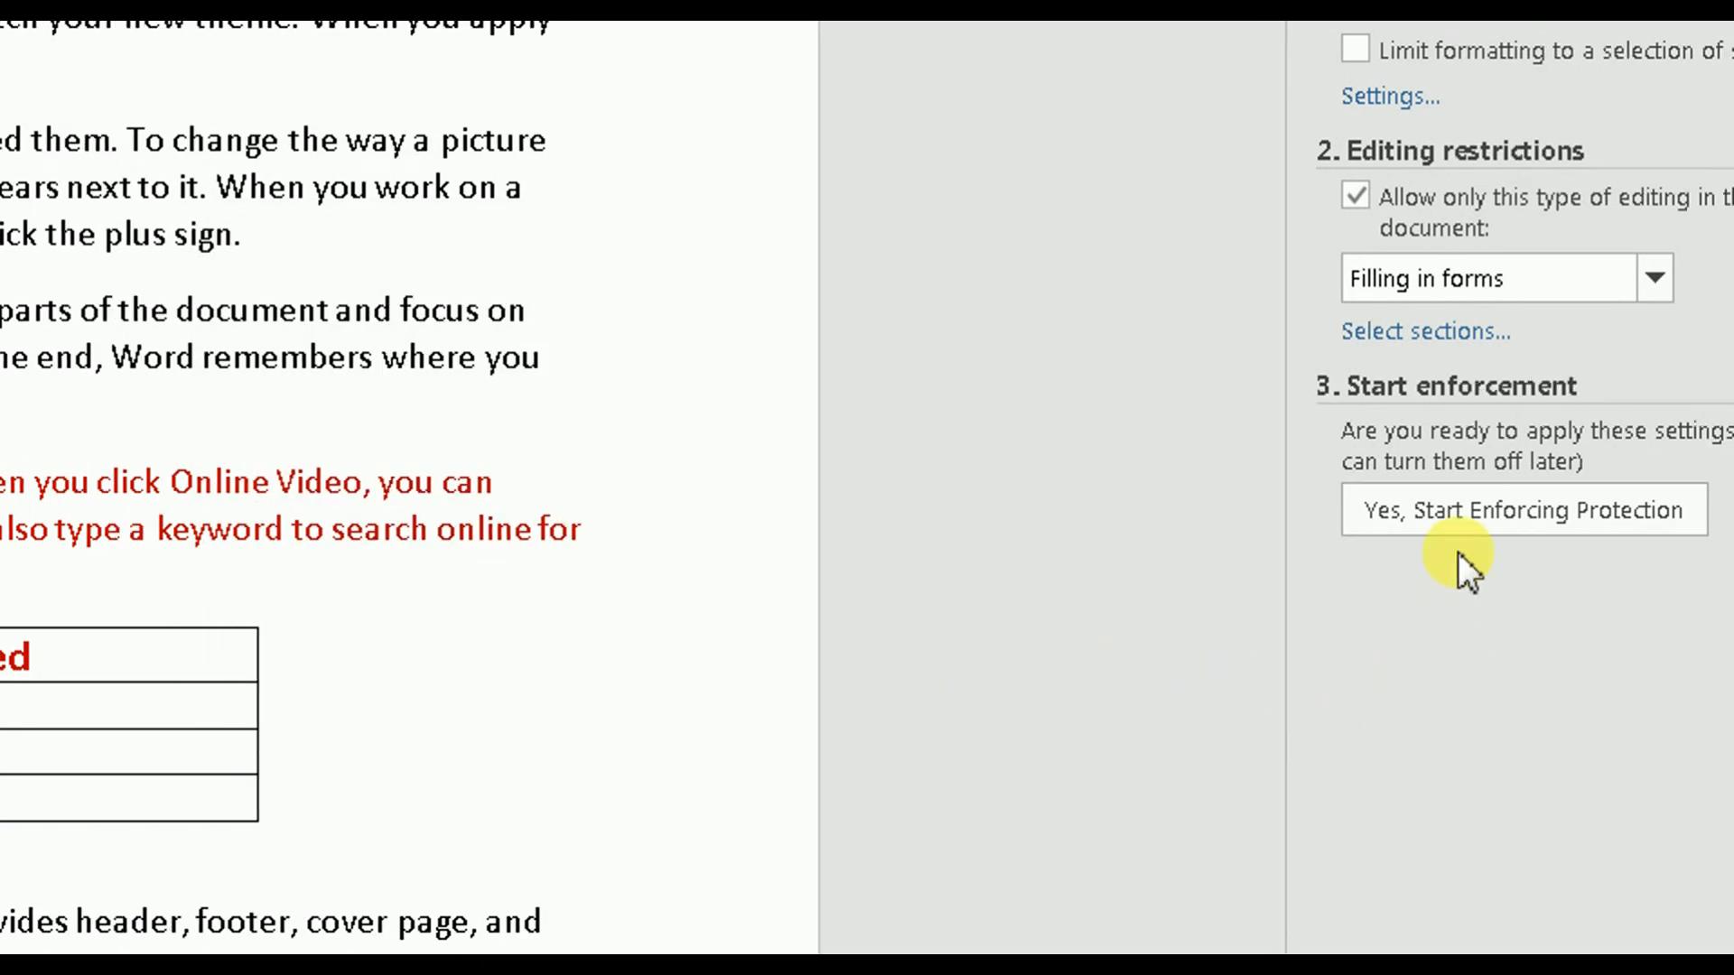
Start enforcing protection and enter the password to apply it.
{"action": "left_click", "coordinate": [1524, 509]}
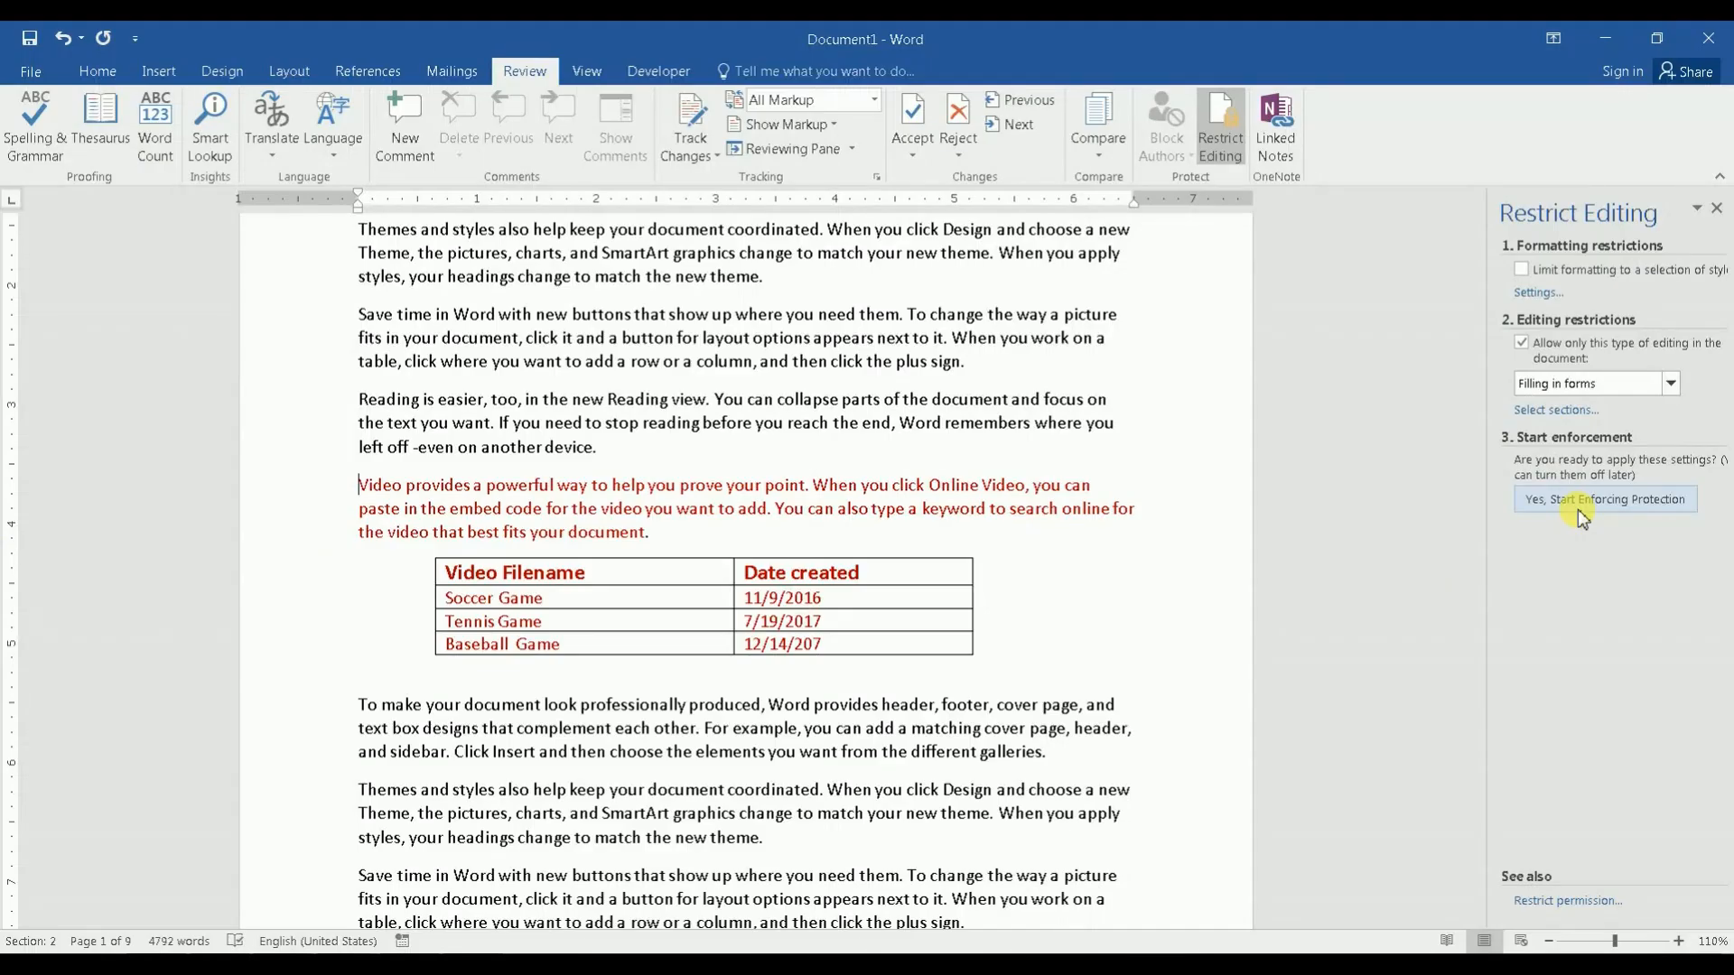
{"action": "left_click", "coordinate": [1604, 498]}
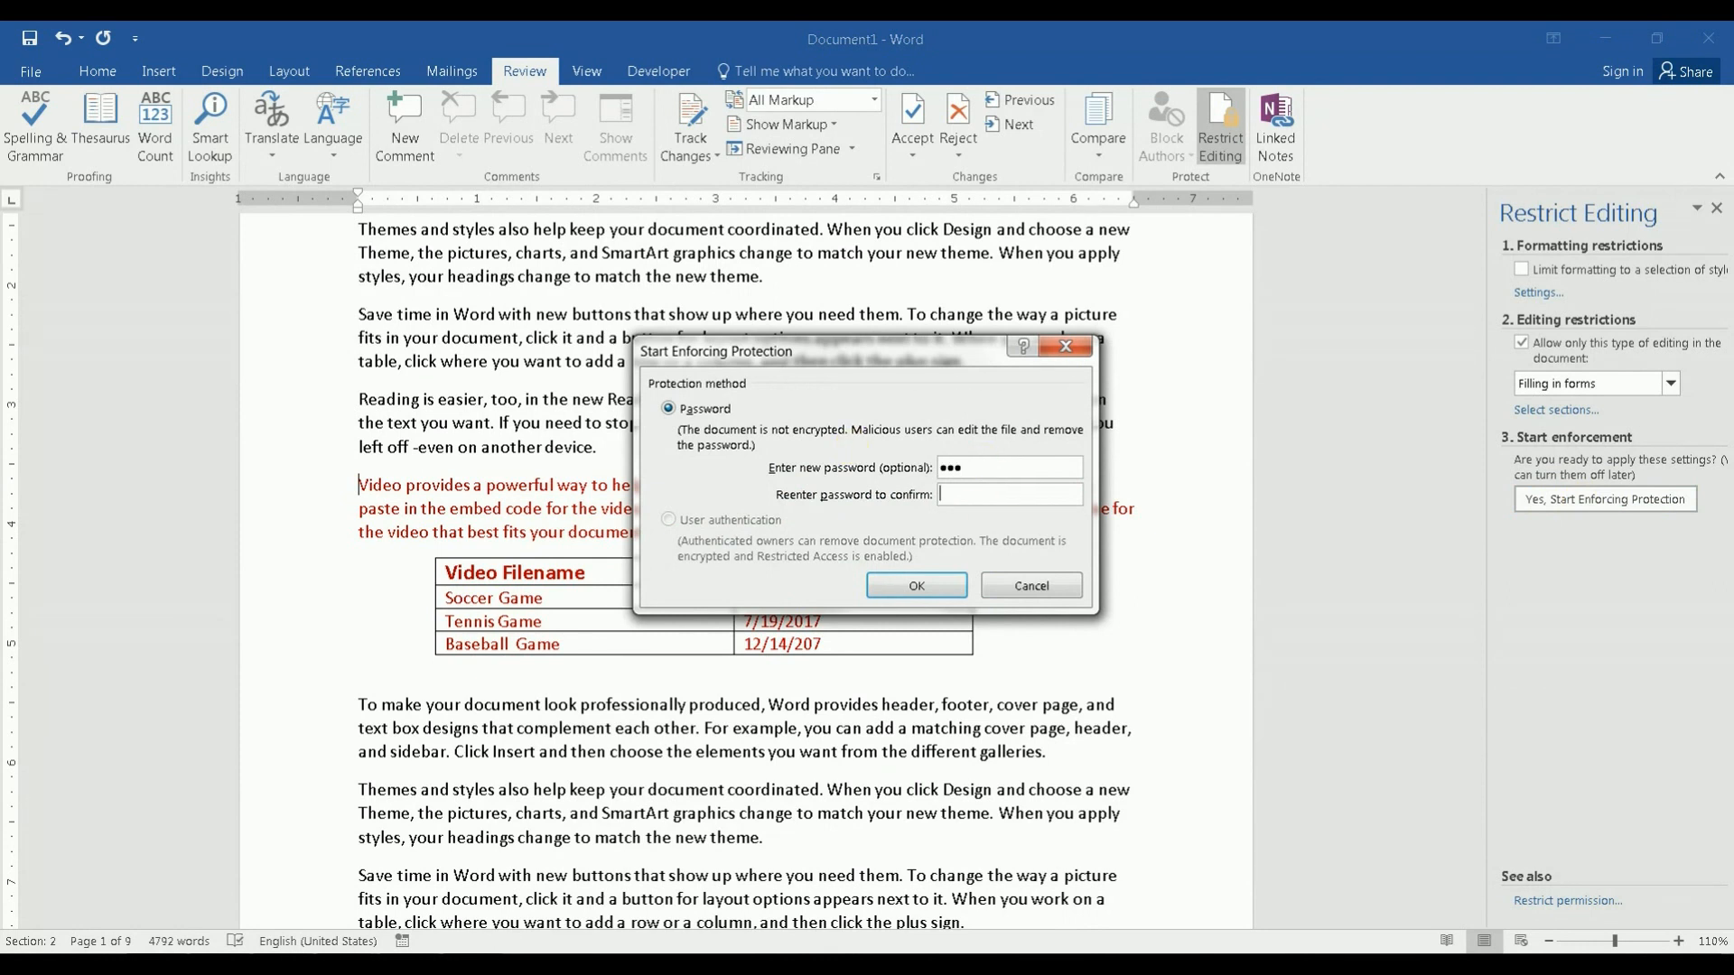
{"action": "type", "text": "•••"}
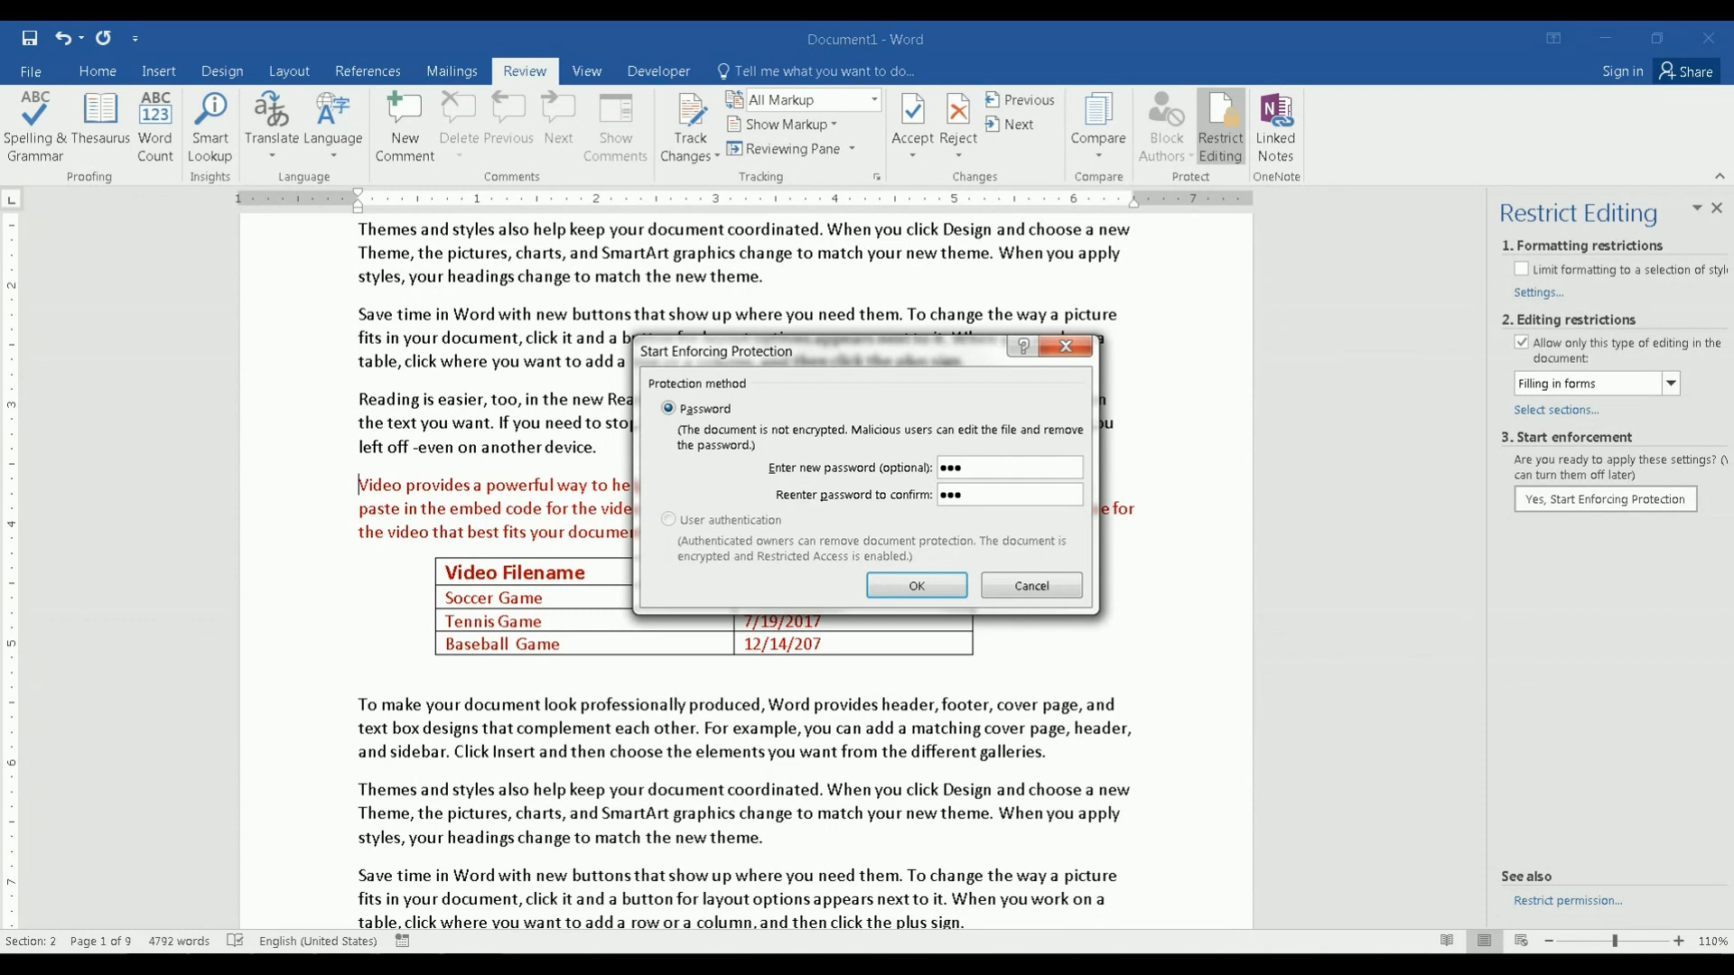
{"action": "left_click", "coordinate": [915, 585]}
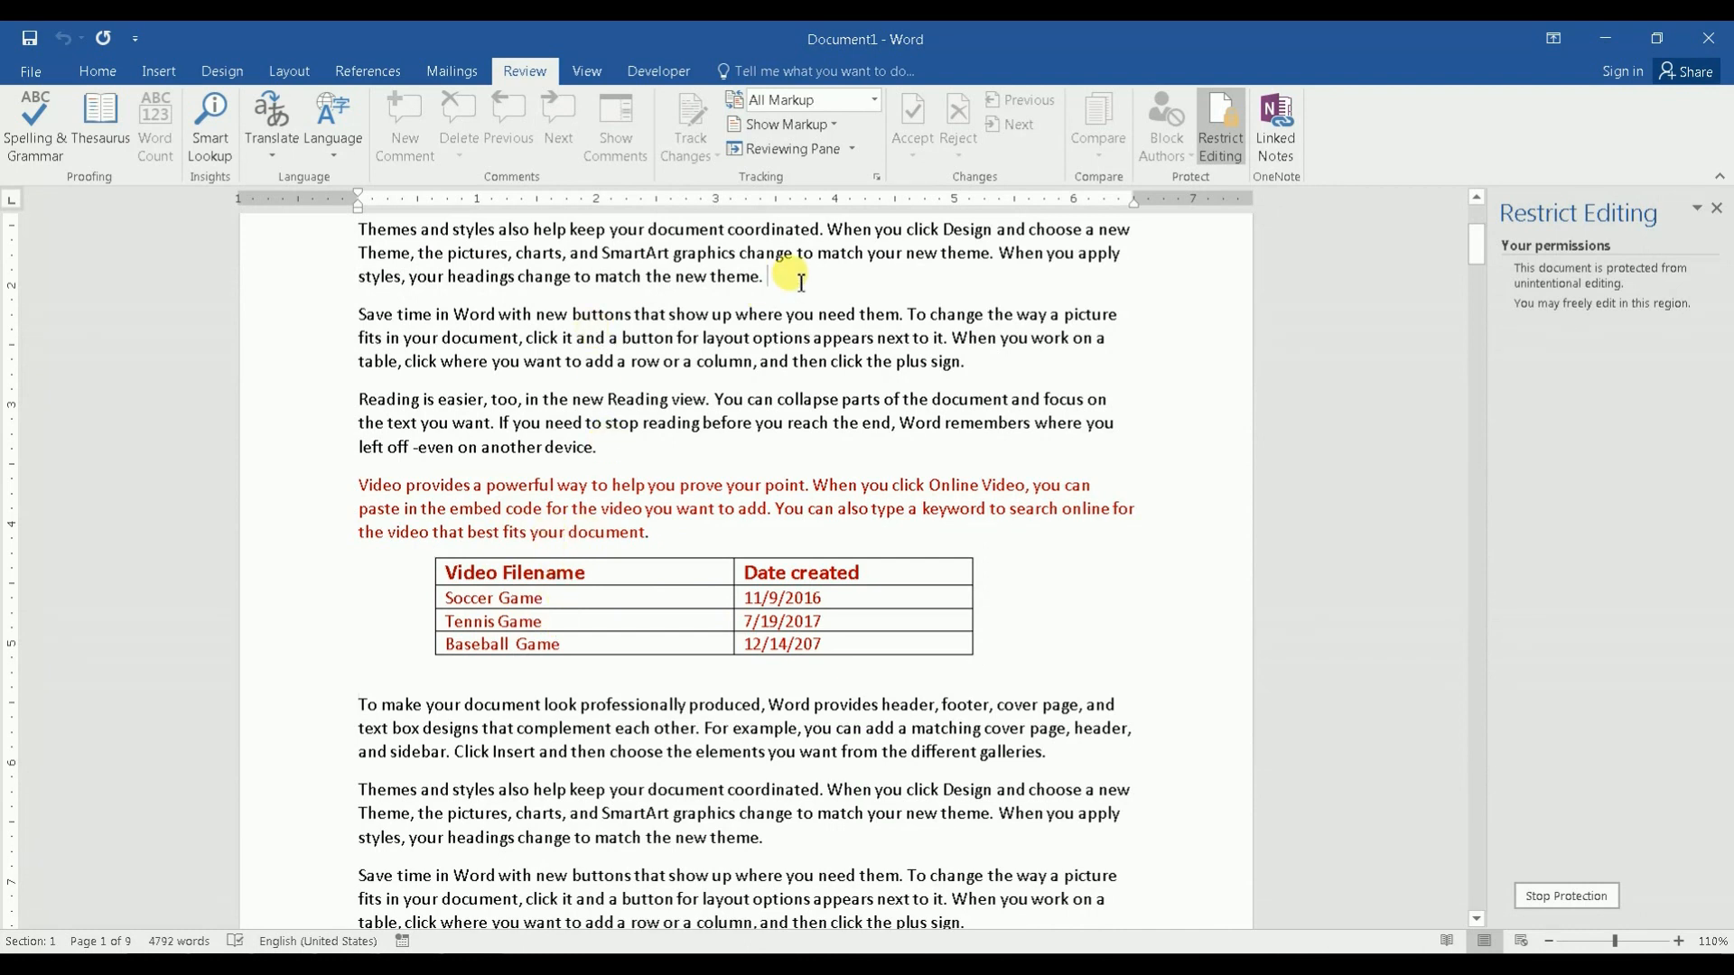
Type 'sss' in the unprotected first section to confirm it stays editable.
{"action": "type", "text": "sss"}
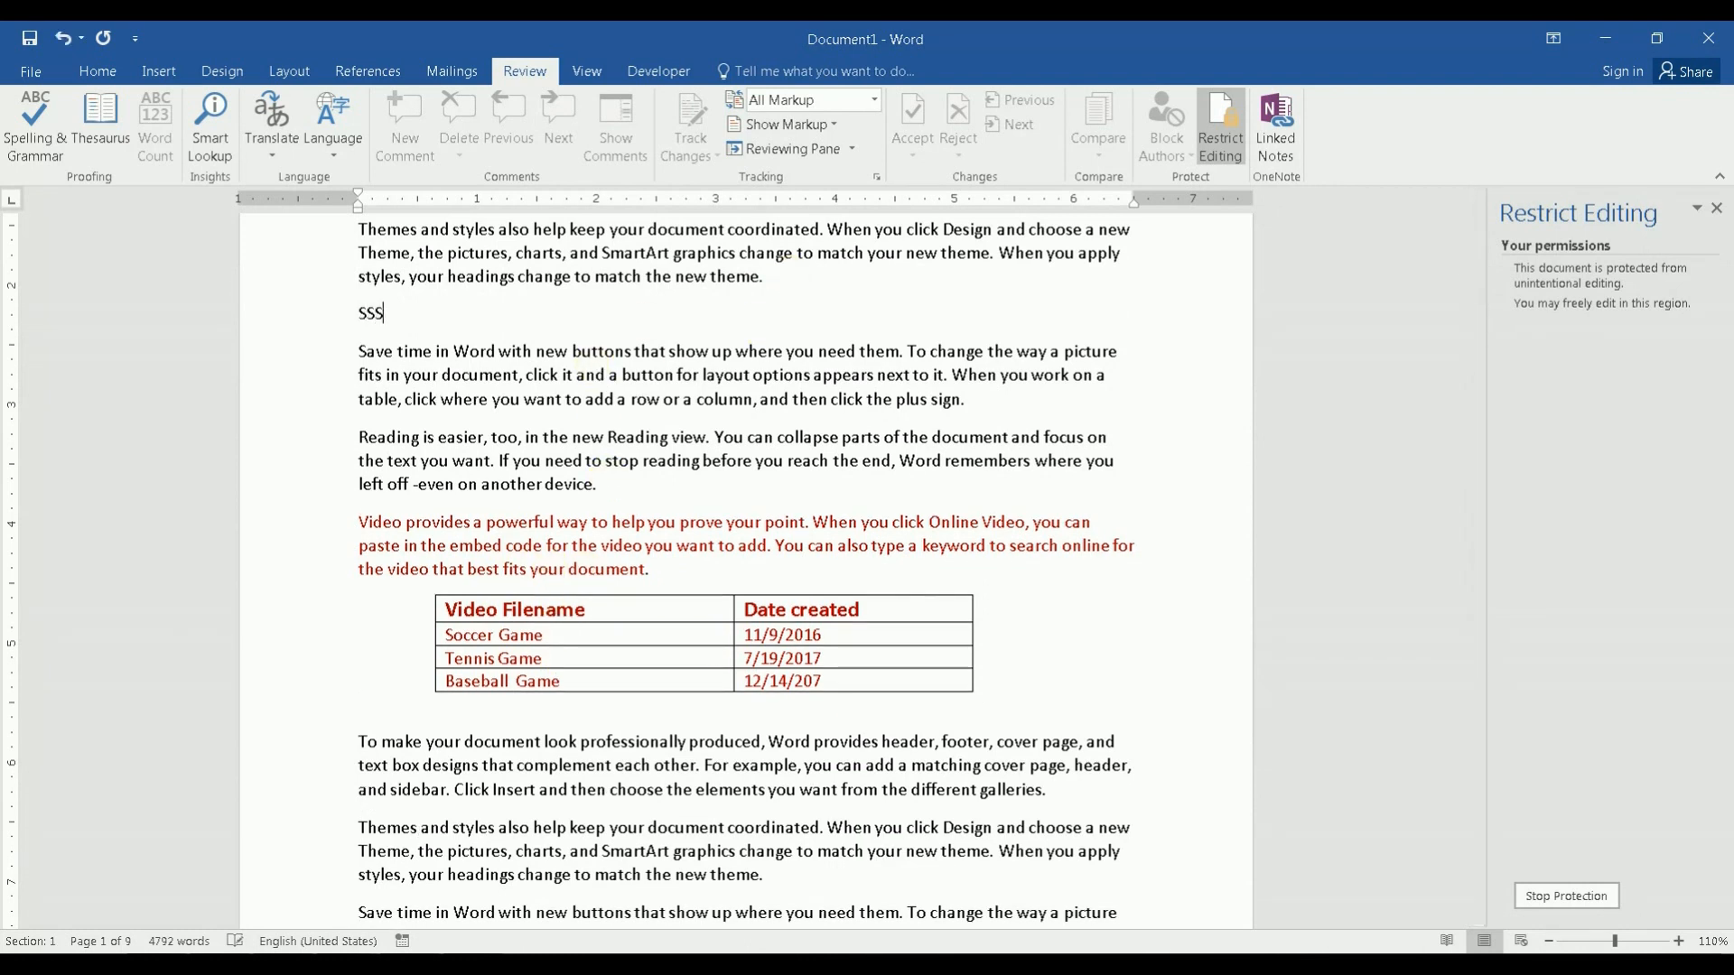